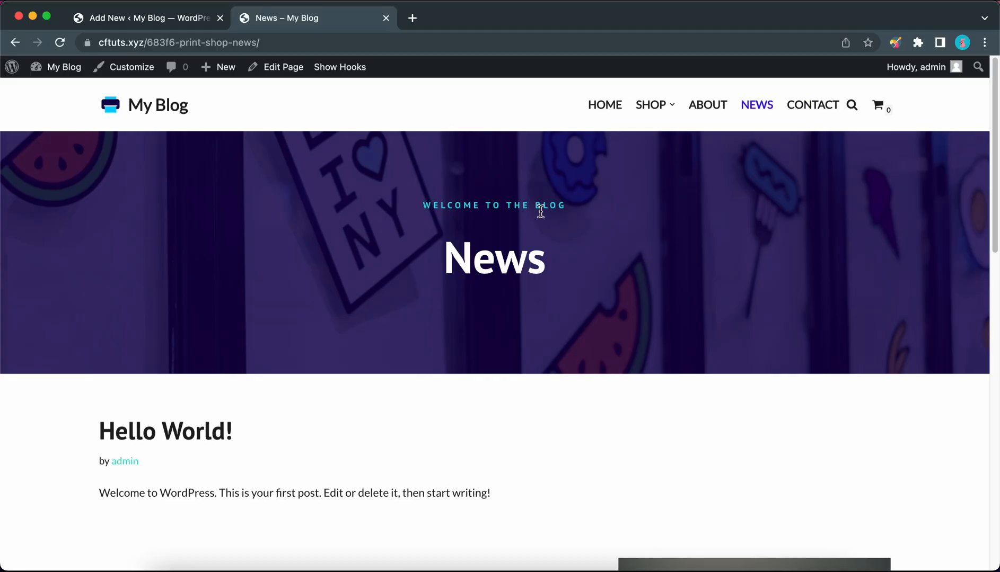
Review the News page preview, then close the Add New tab leaving only the News page
scroll("down", 3)
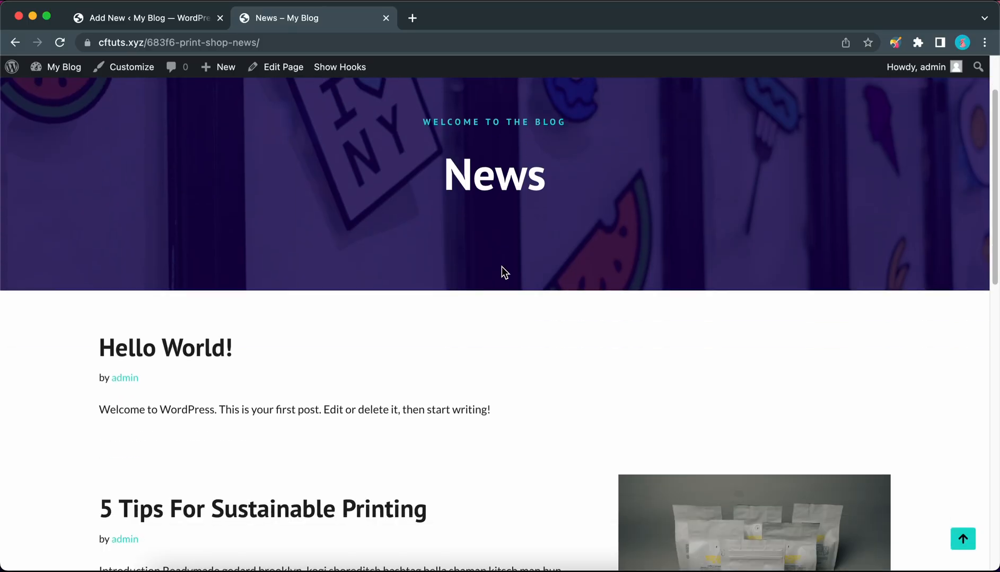
scroll("down", 3)
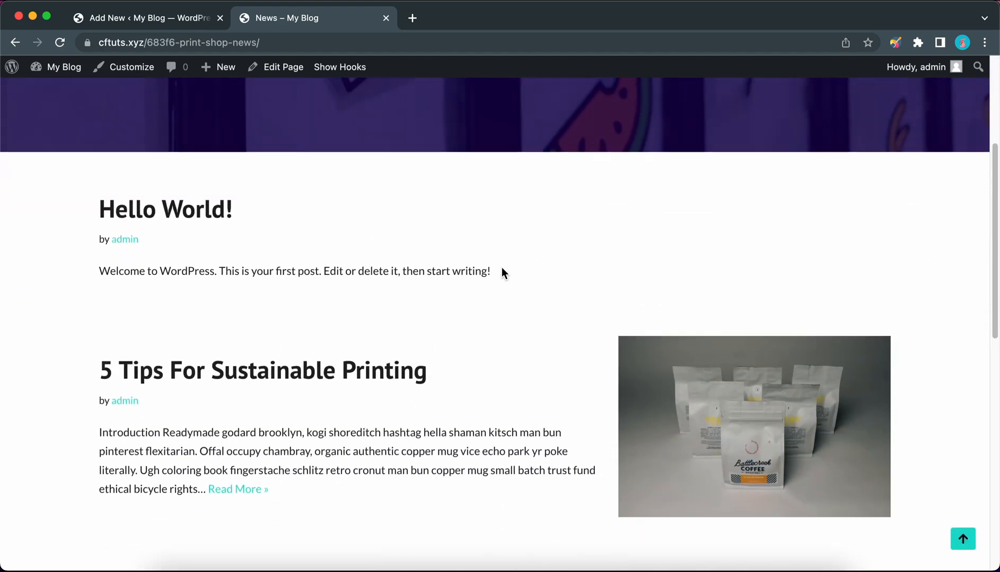
scroll("up", 3)
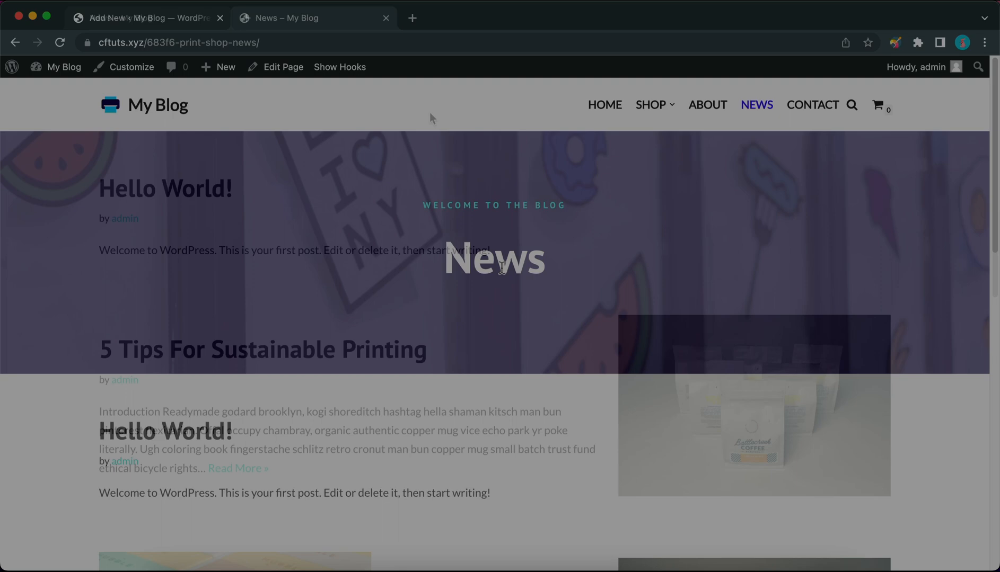
left_click(220, 17)
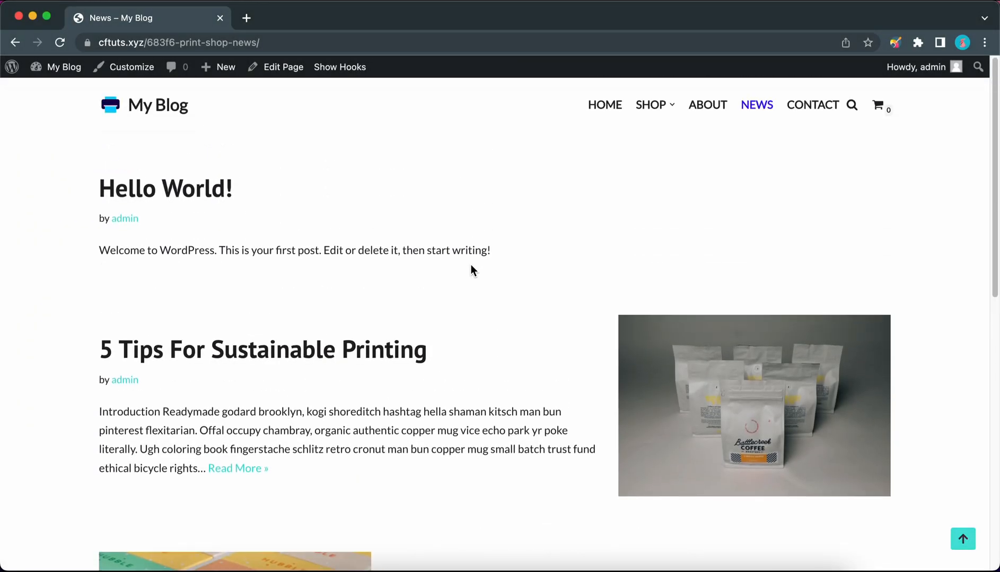
mouse_move(410, 172)
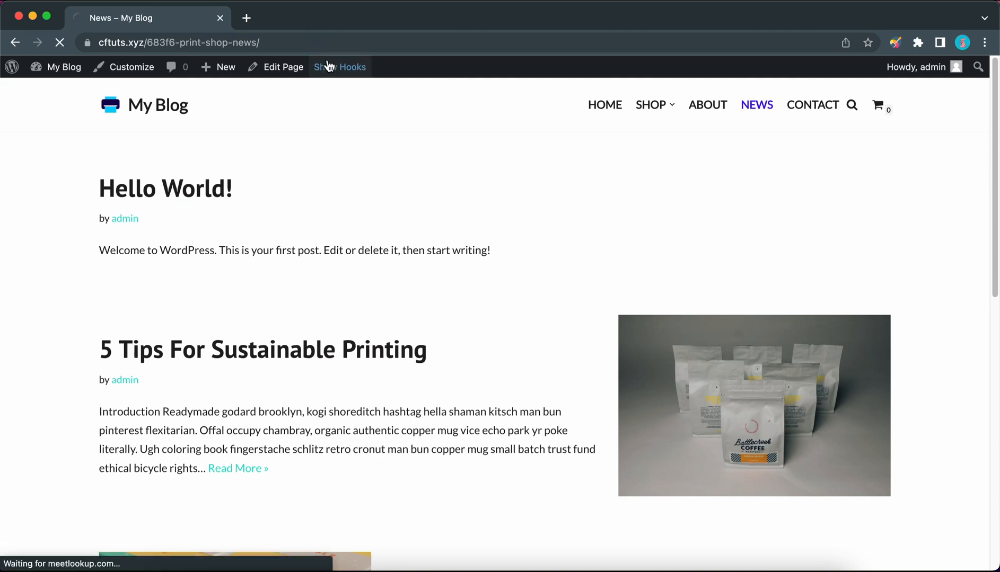
Turn on Show Hooks so the Neve hook placeholders appear around the header and posts loop
left_click(340, 67)
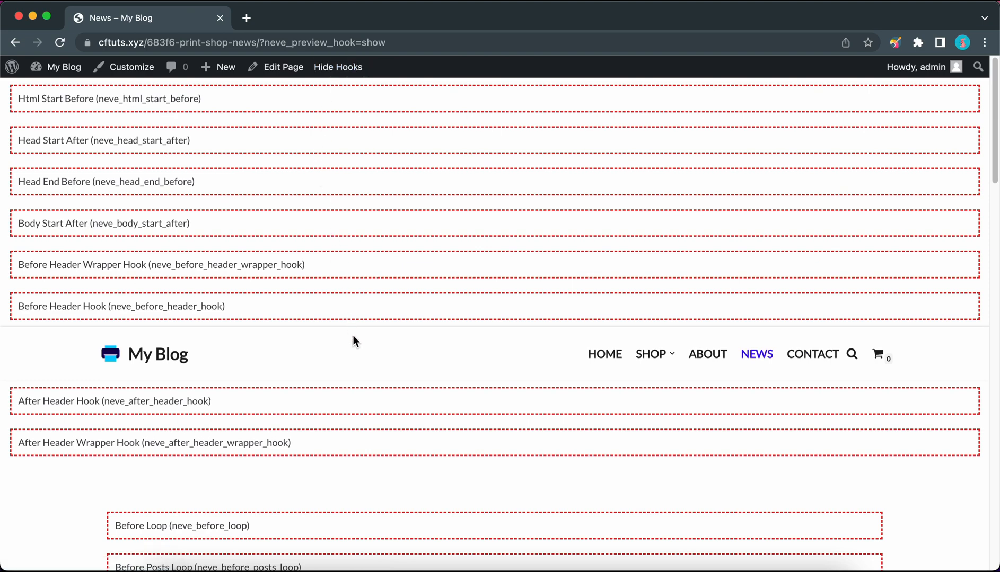
mouse_move(365, 443)
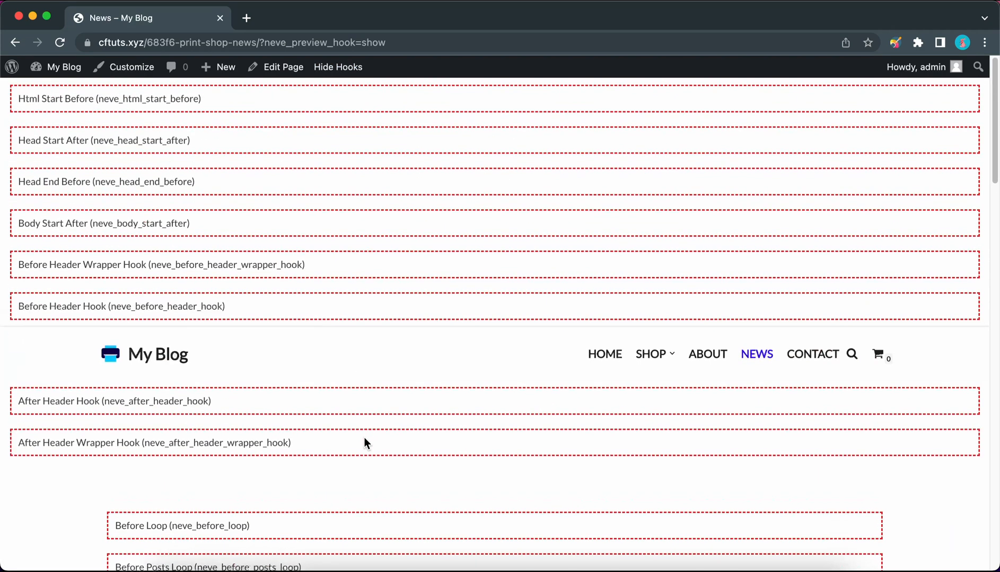
mouse_move(177, 405)
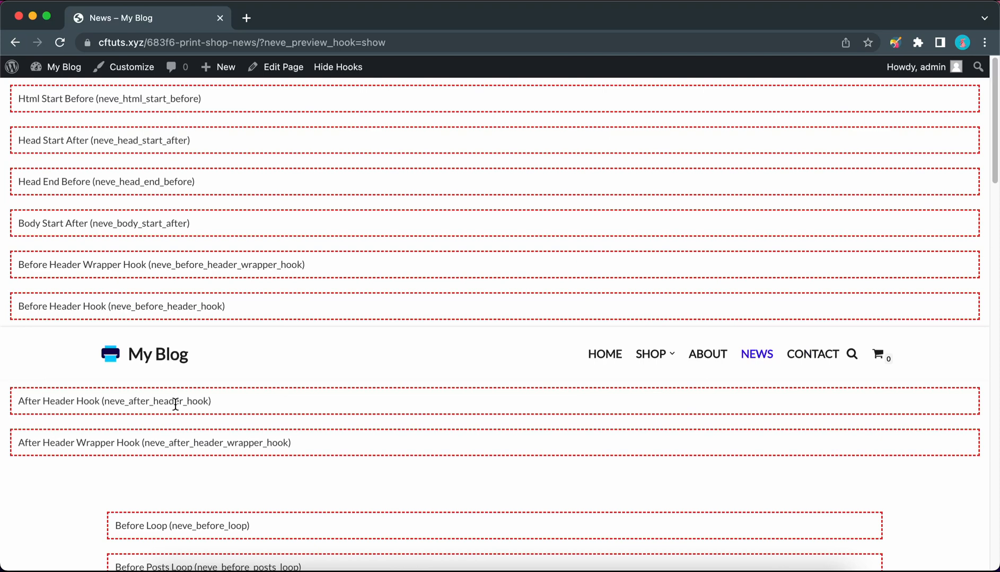
mouse_move(200, 414)
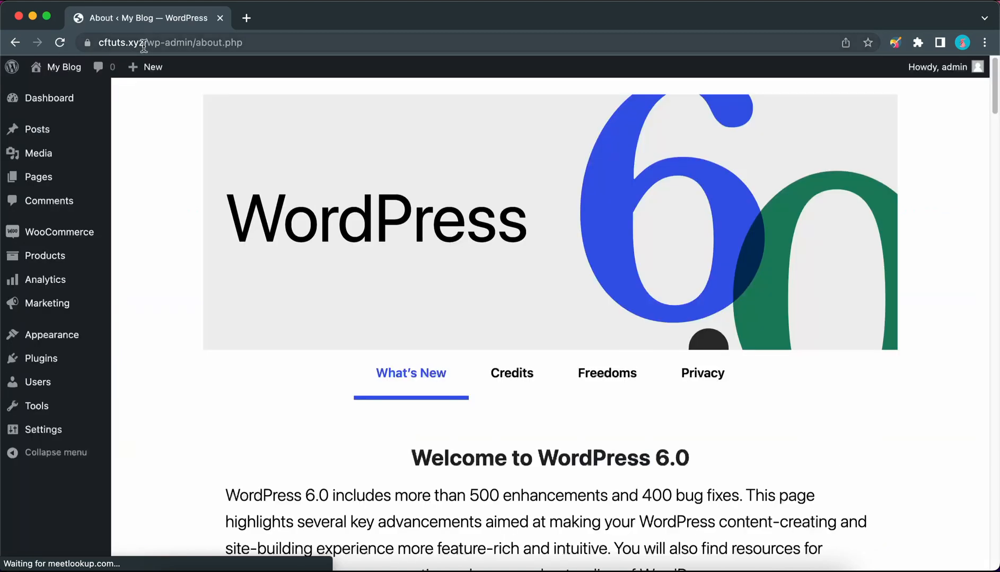
mouse_move(52, 335)
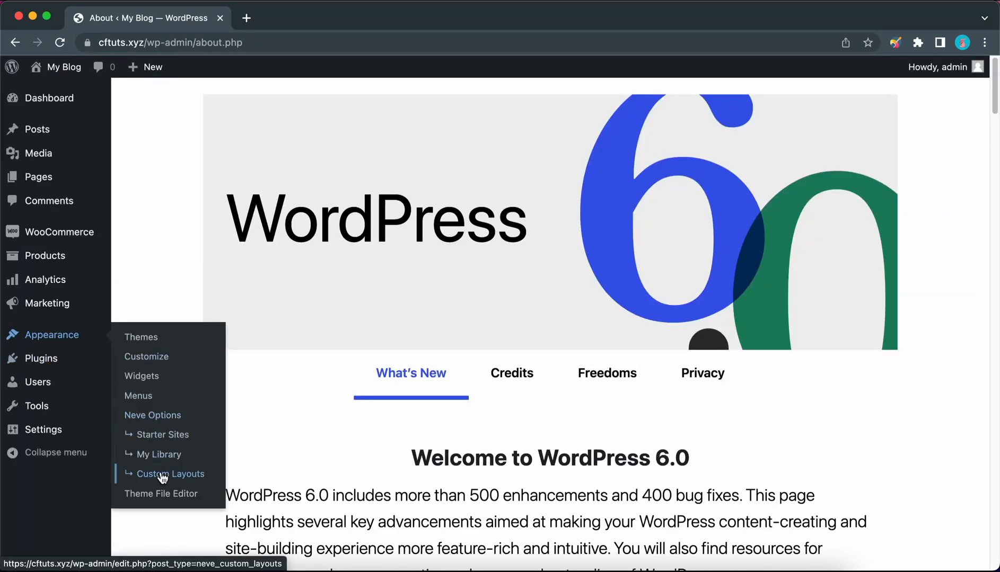
Go to Appearance > Custom Layouts and start a new custom layout
left_click(169, 473)
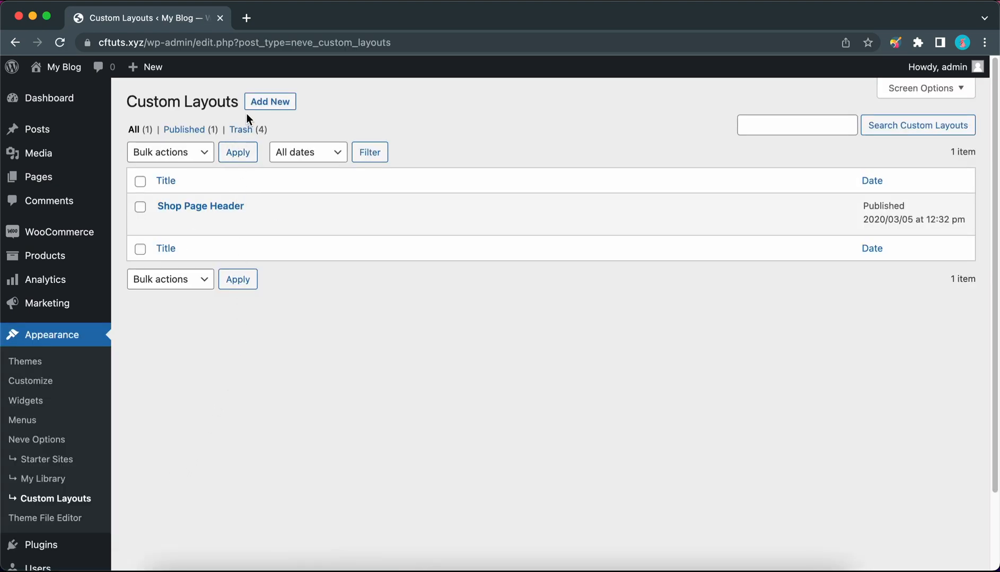
left_click(269, 102)
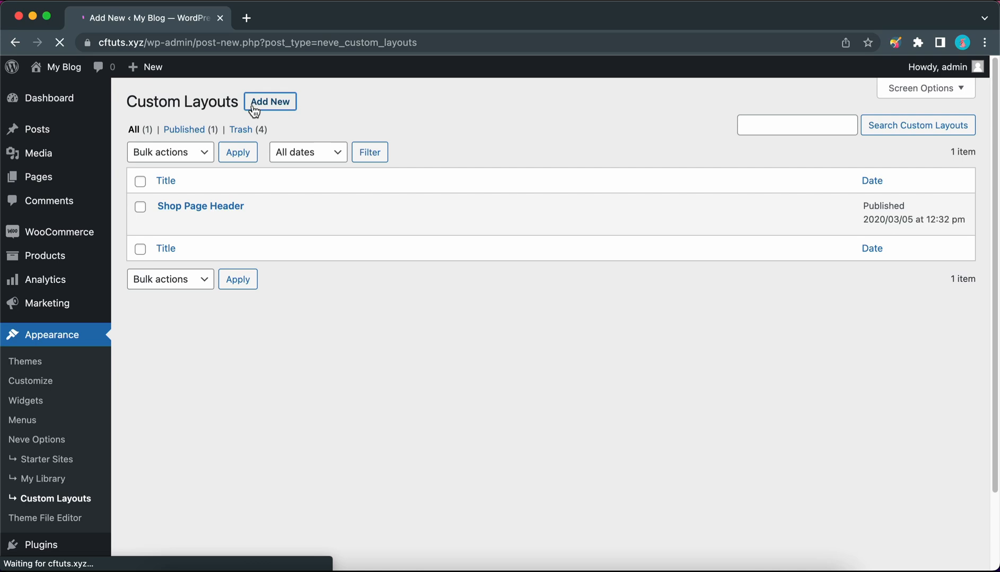
Title the new custom layout 'Blog Header'
left_click(269, 102)
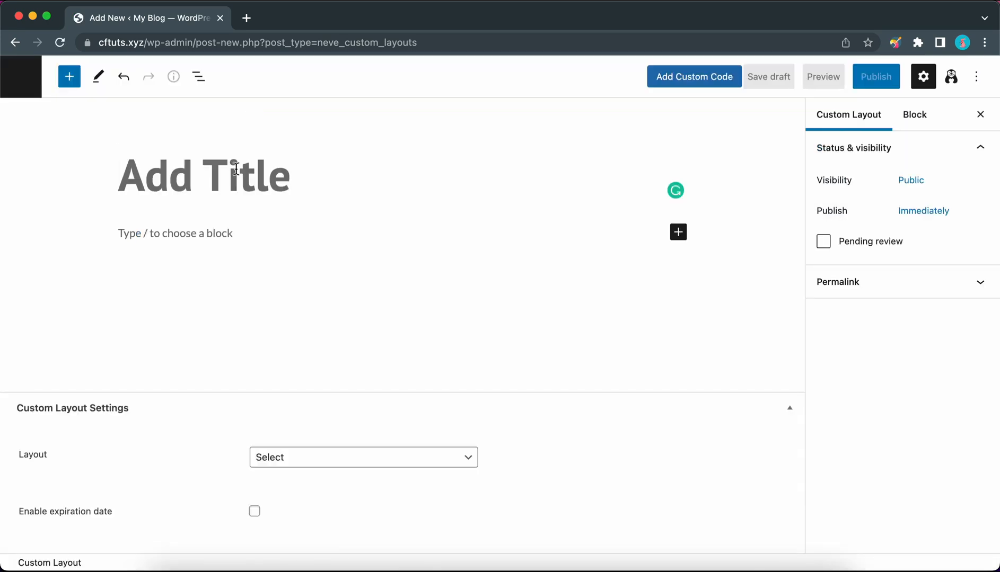
type("Blog")
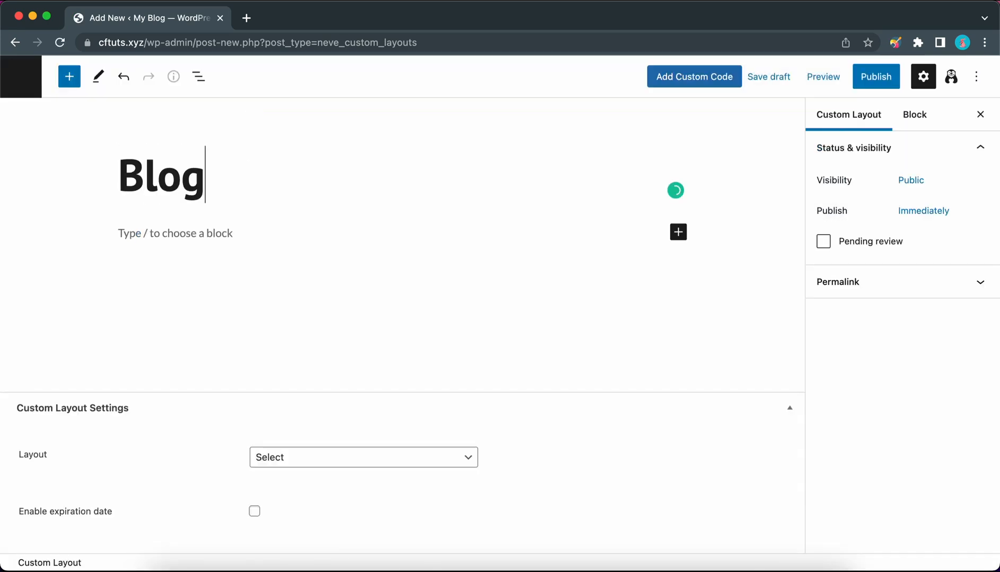
type("Header")
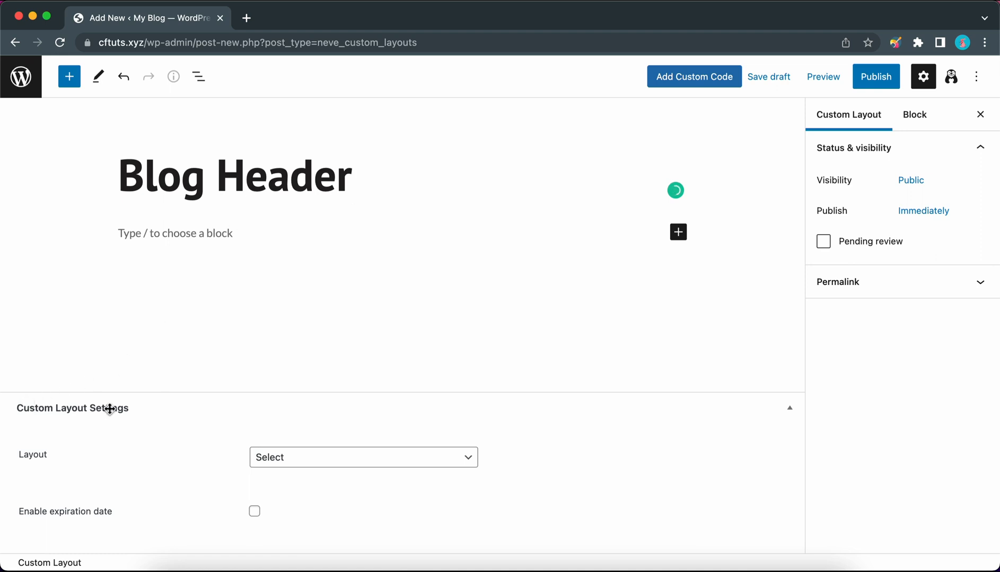
Set the layout type to Hooks, attached to the After Header Hook
left_click(363, 457)
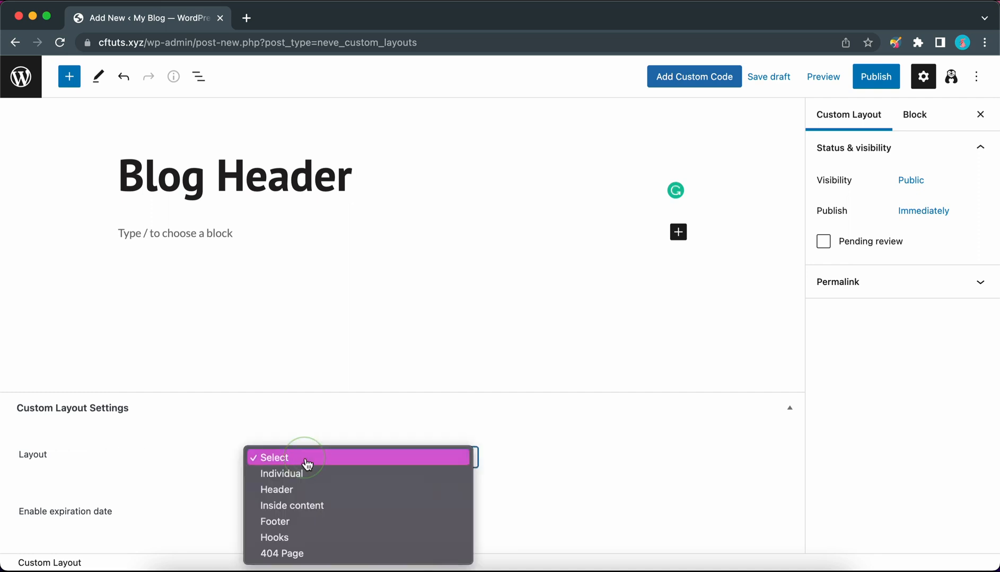
mouse_move(308, 537)
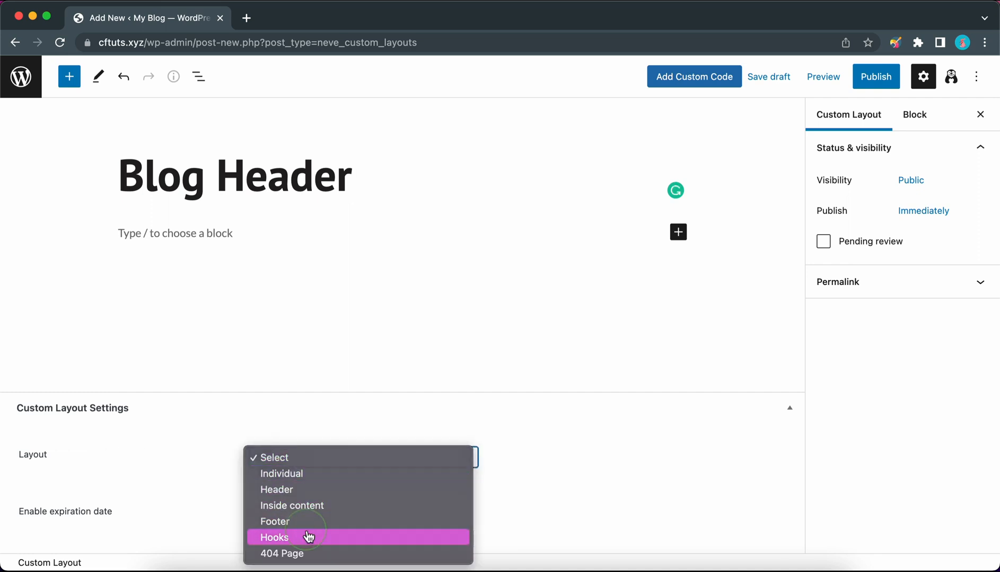
left_click(274, 538)
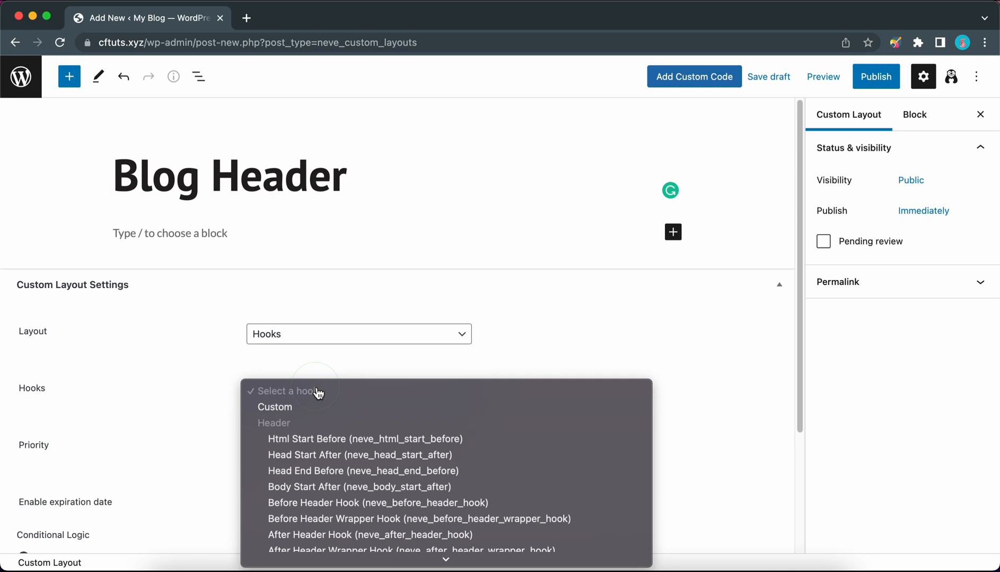
mouse_move(335, 535)
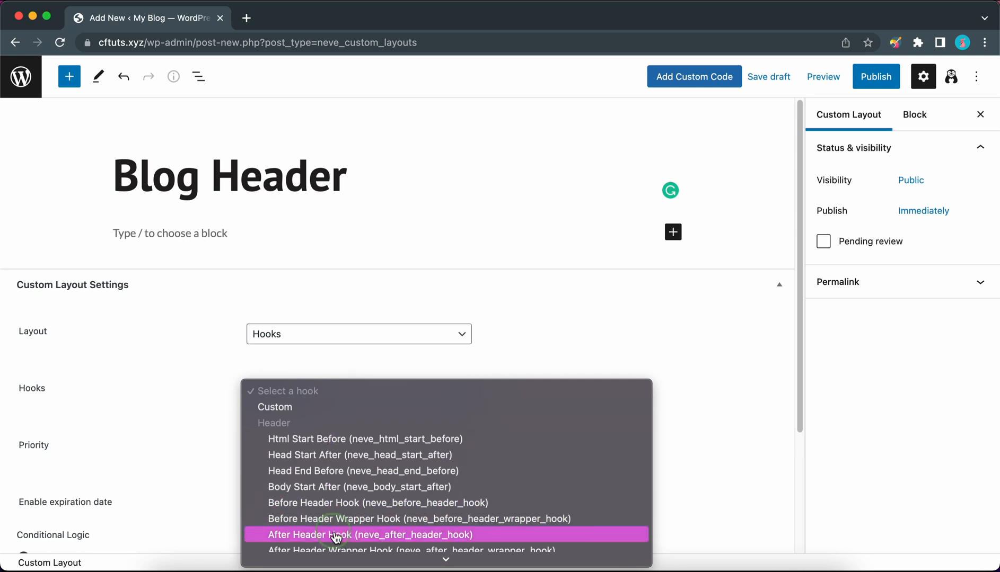
left_click(369, 536)
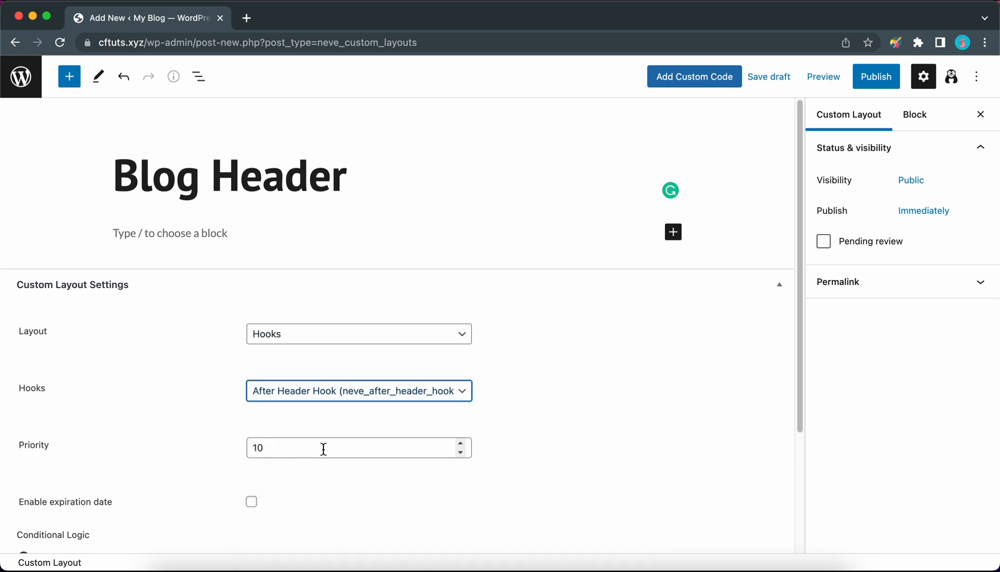
scroll("down", 3)
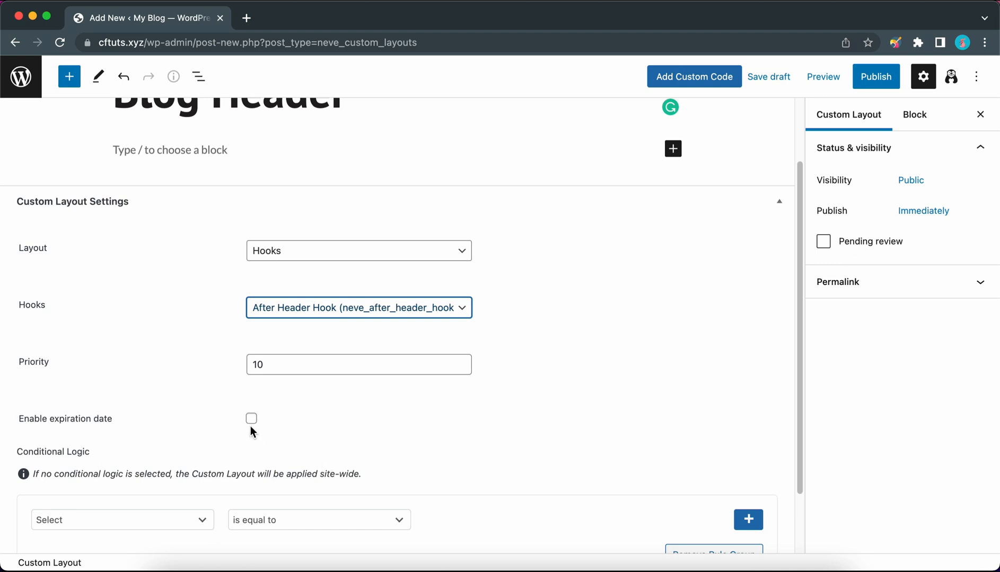
mouse_move(304, 427)
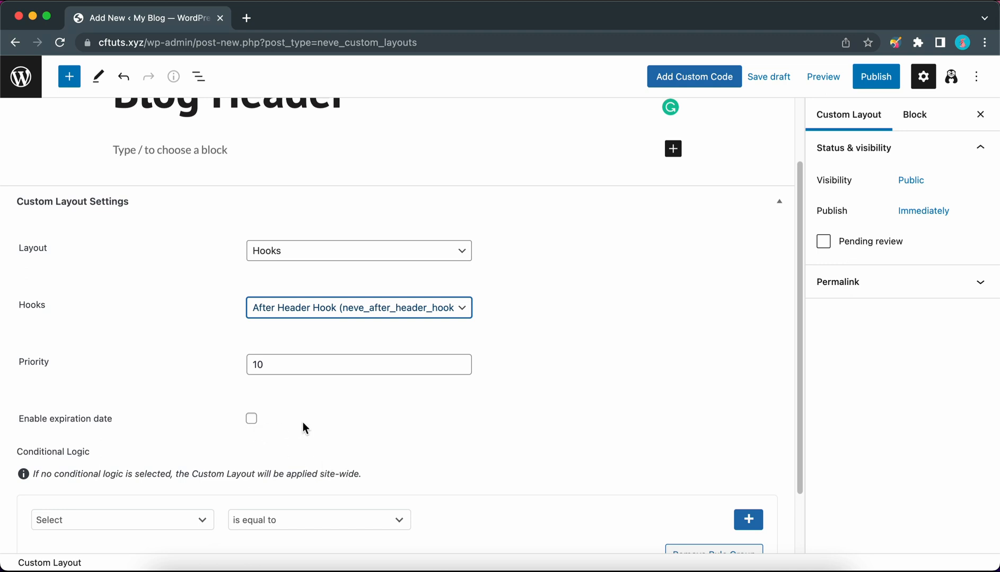
mouse_move(79, 442)
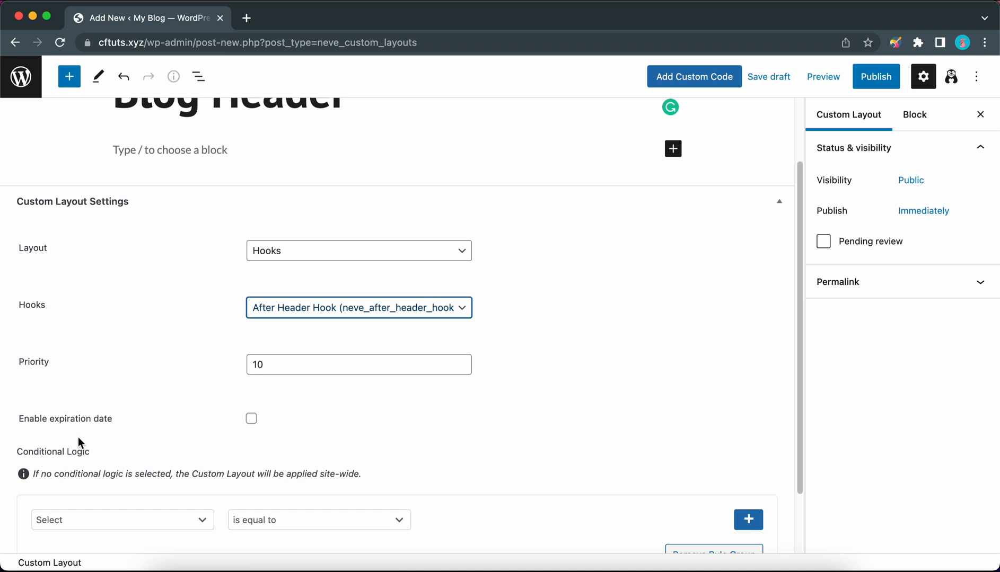
mouse_move(122, 520)
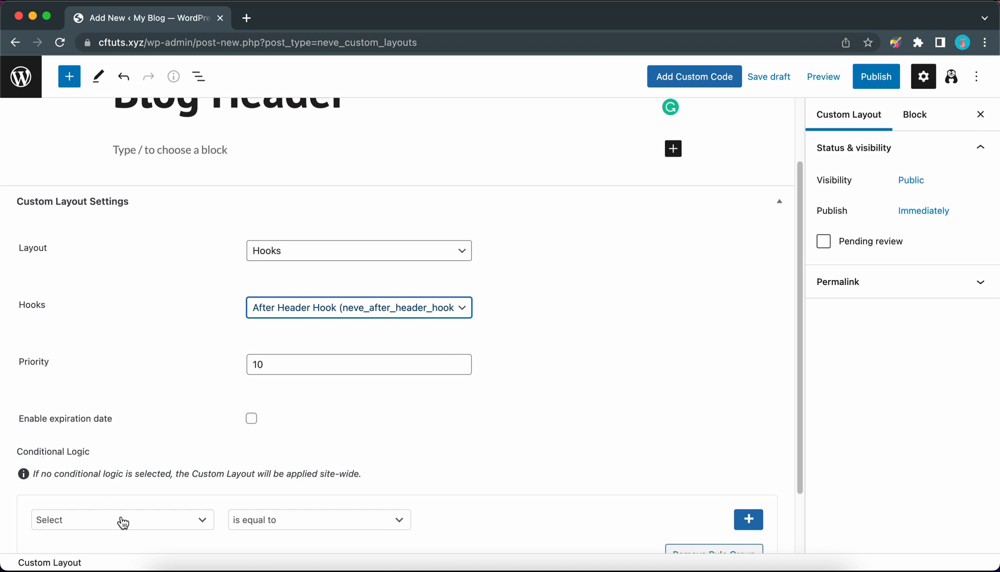
Add the display rule Archive Type is equal to Posts under Conditional Logic
left_click(122, 519)
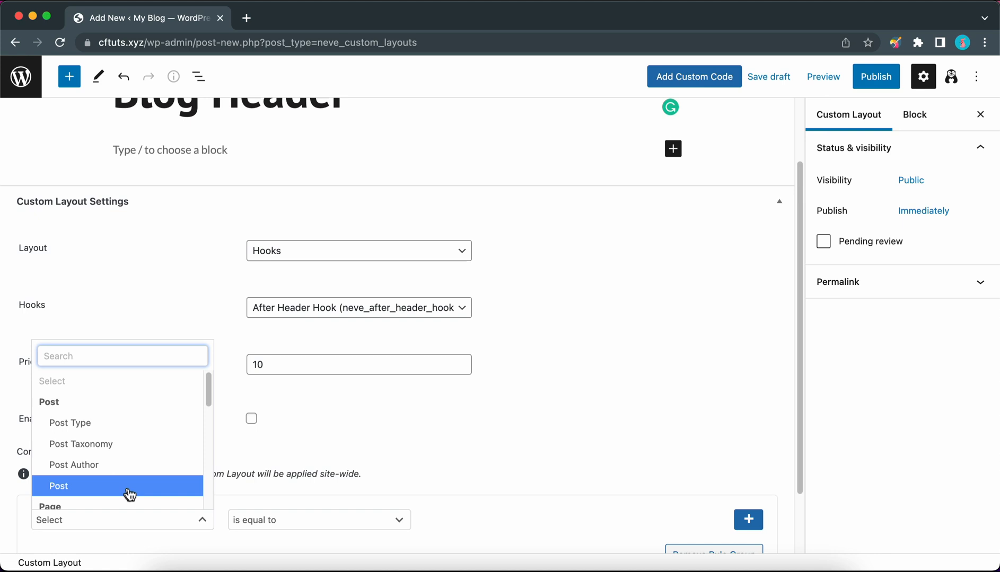
scroll("down", 3)
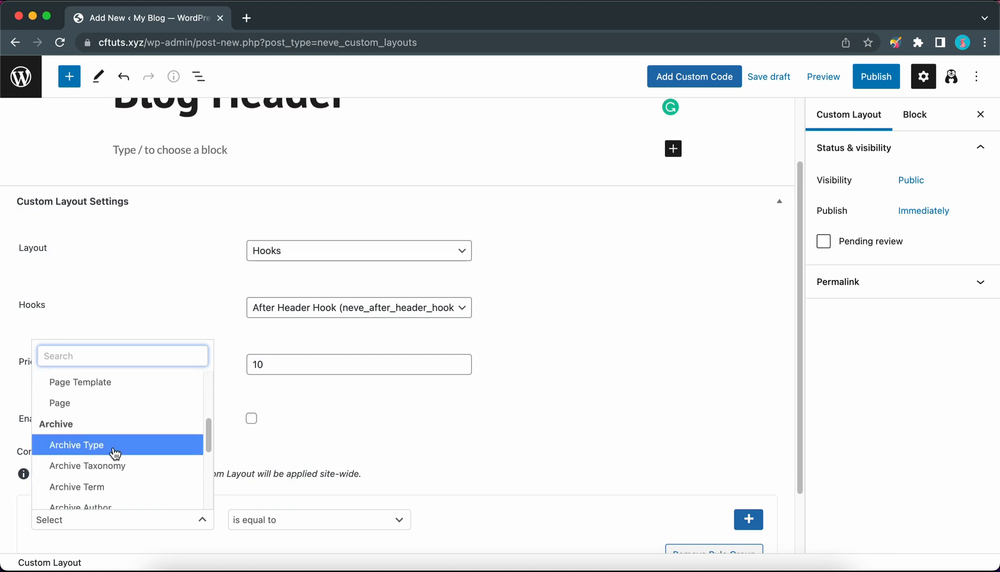
left_click(76, 445)
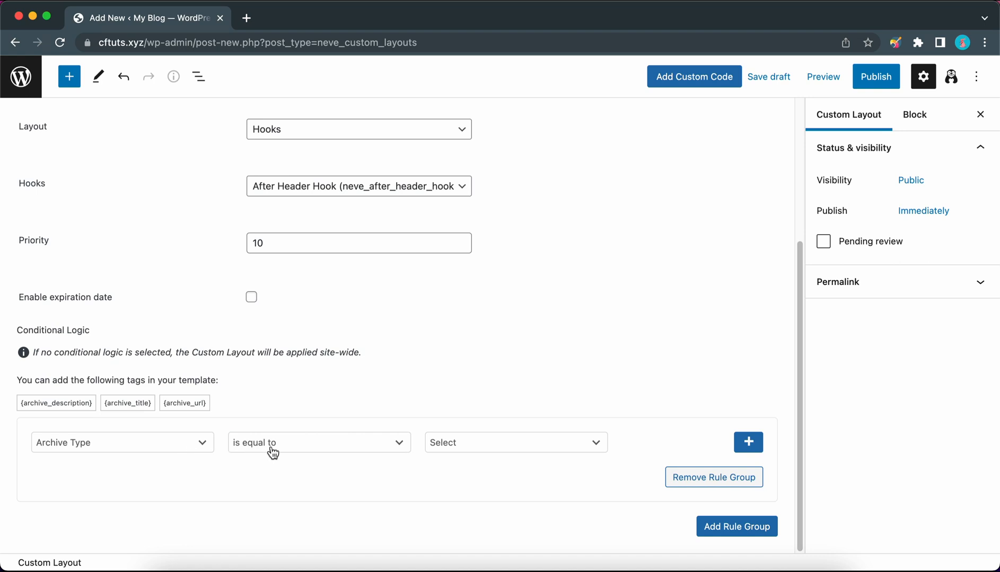
mouse_move(467, 451)
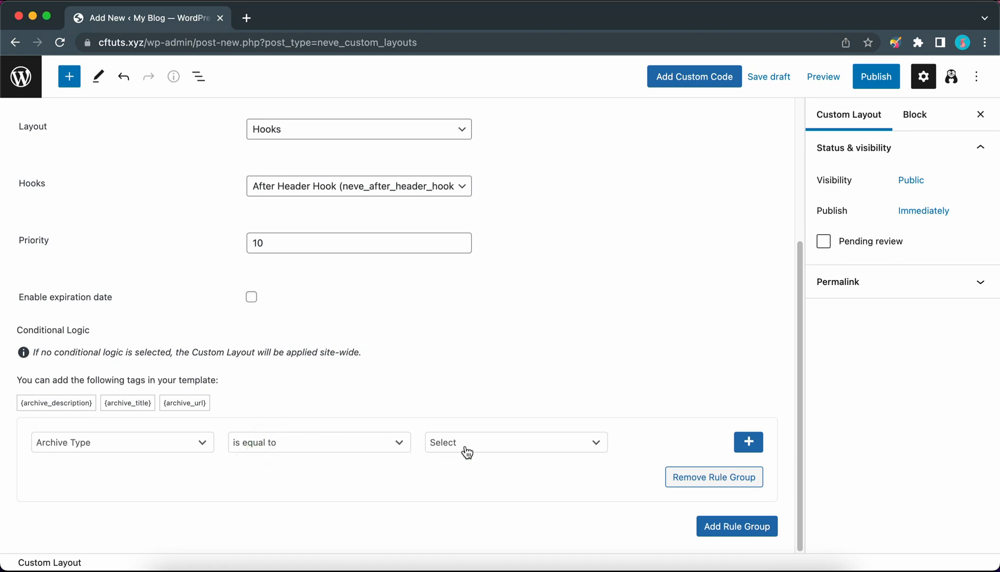
left_click(513, 442)
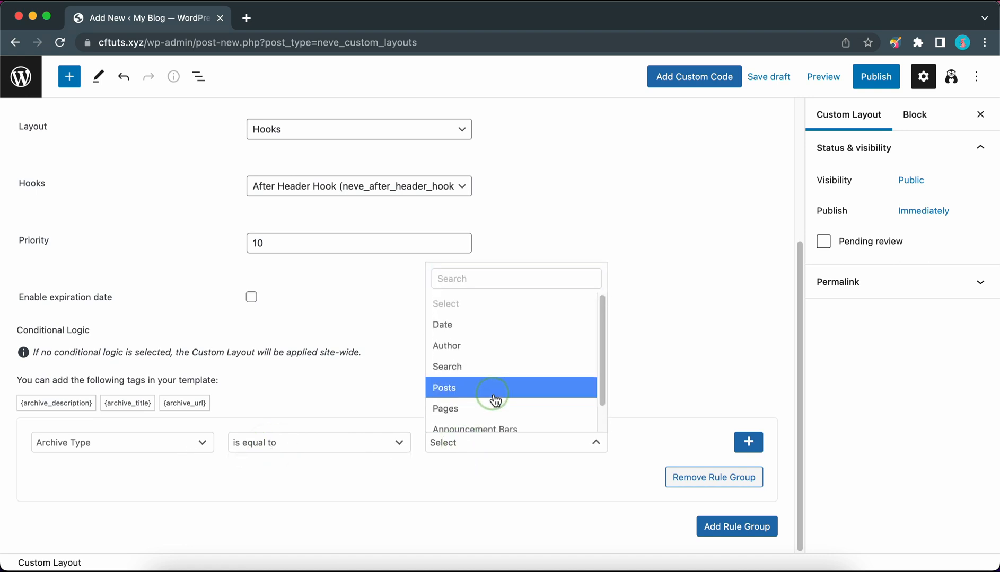
left_click(444, 388)
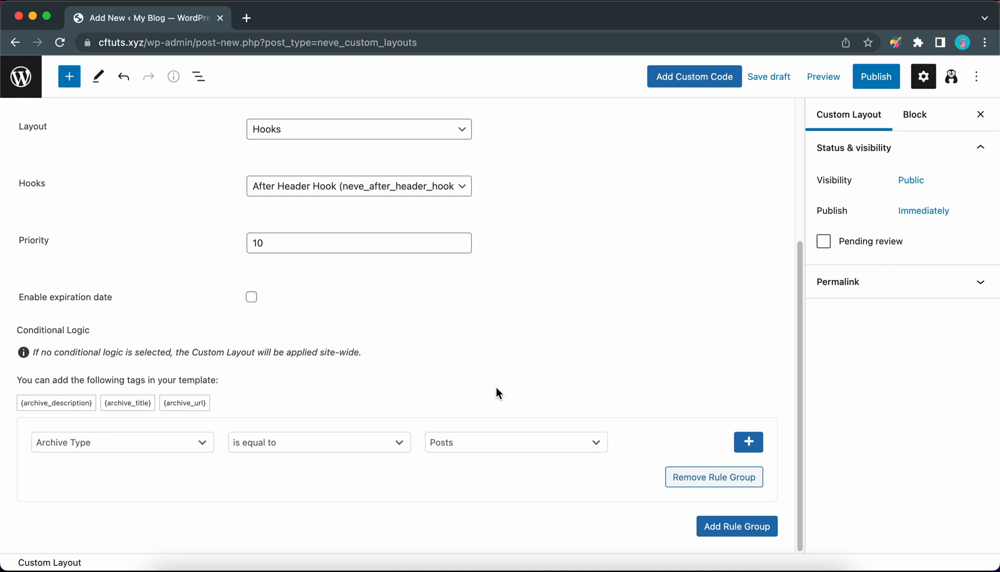
mouse_move(449, 450)
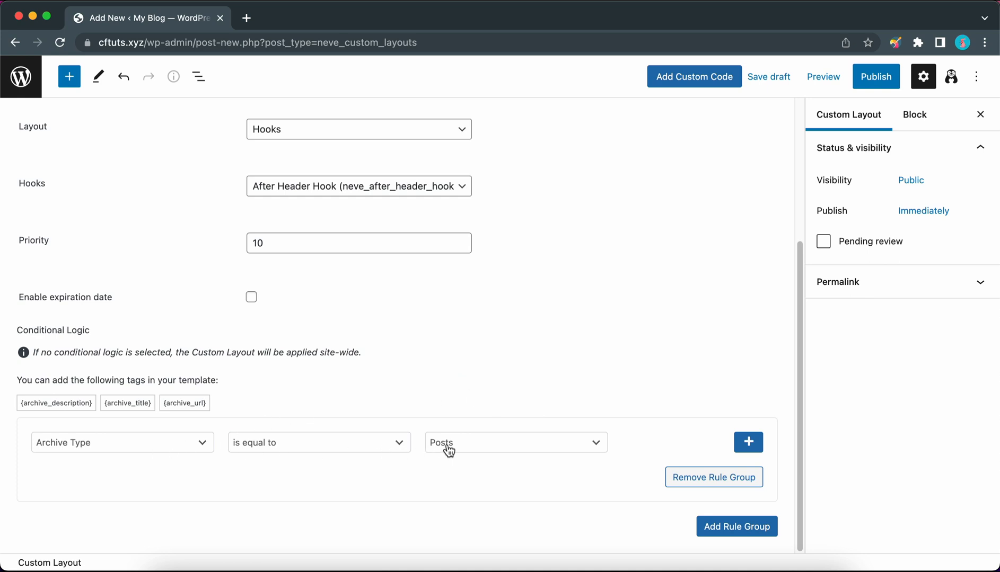
mouse_move(246, 385)
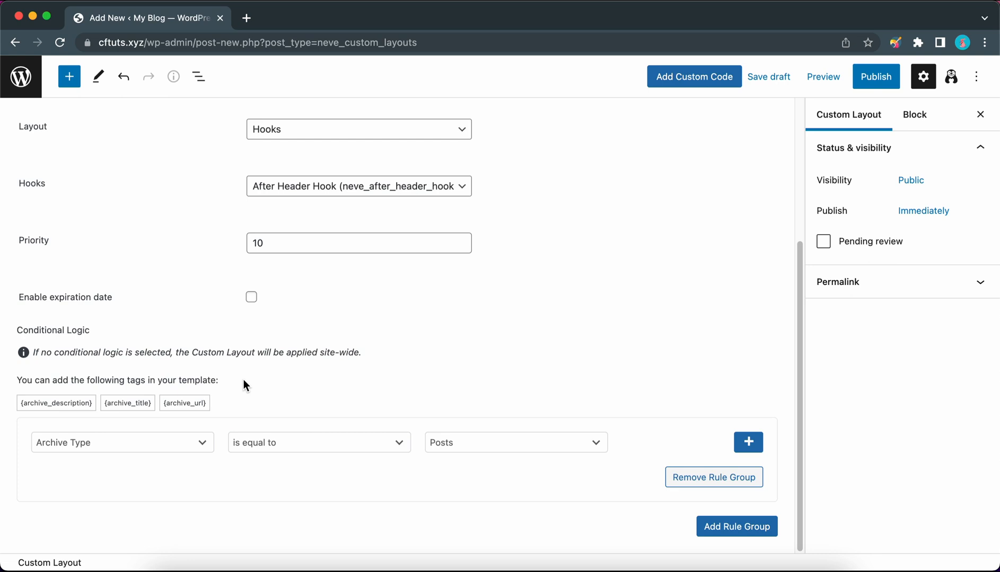
mouse_move(125, 416)
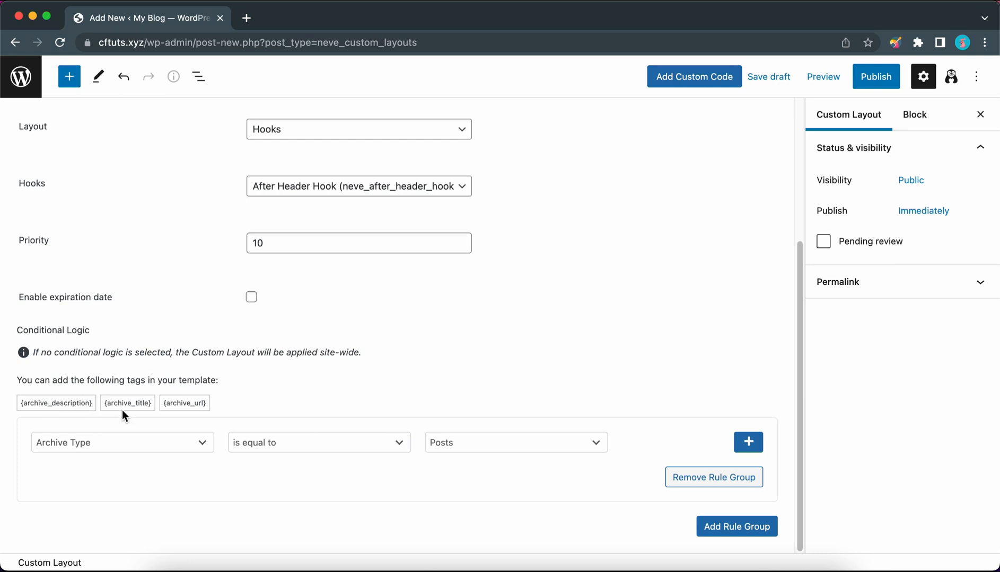
mouse_move(420, 387)
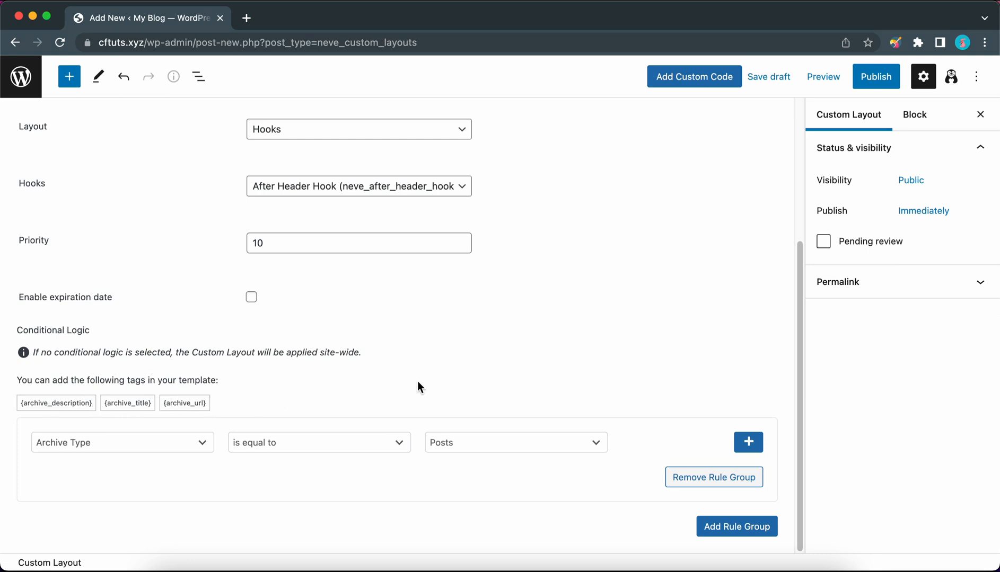
scroll("up", 3)
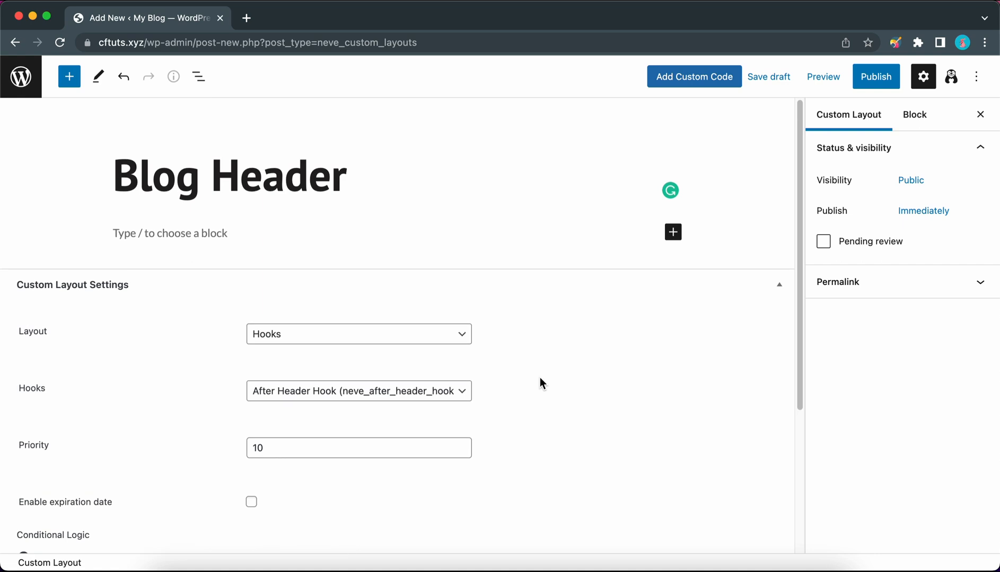
mouse_move(572, 235)
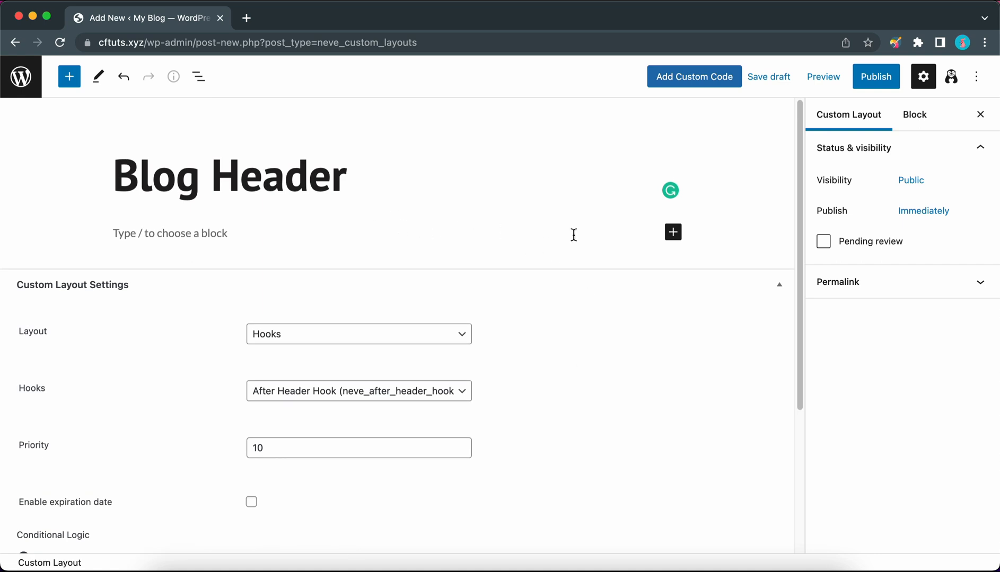
Insert a Section block with a single-column layout into the content area
left_click(672, 231)
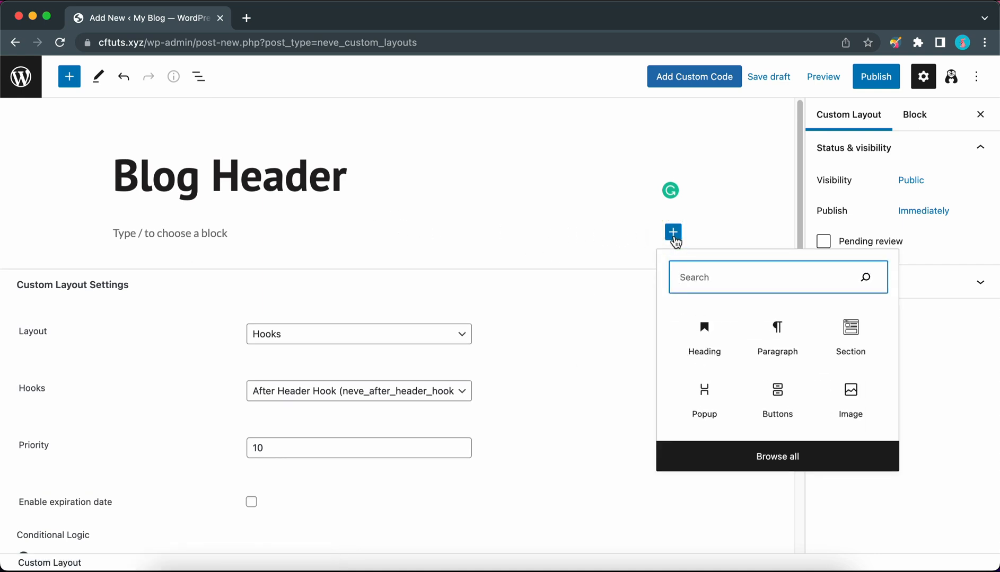
mouse_move(850, 341)
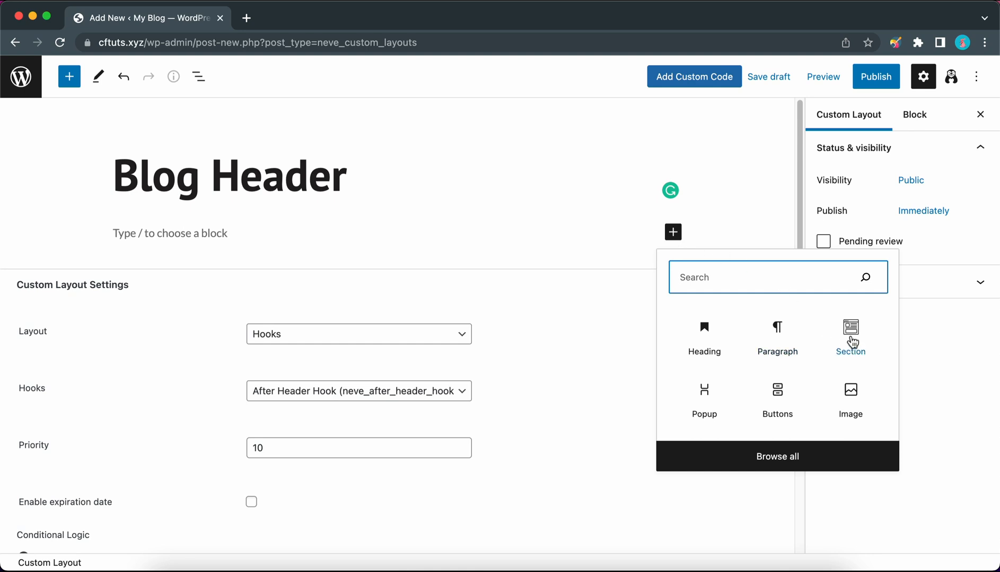
left_click(850, 338)
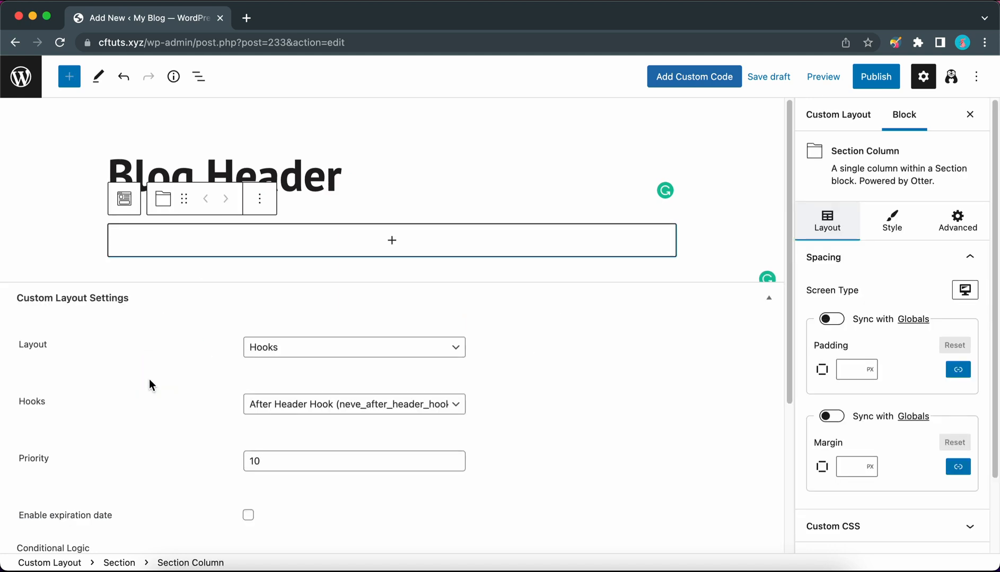
mouse_move(391, 241)
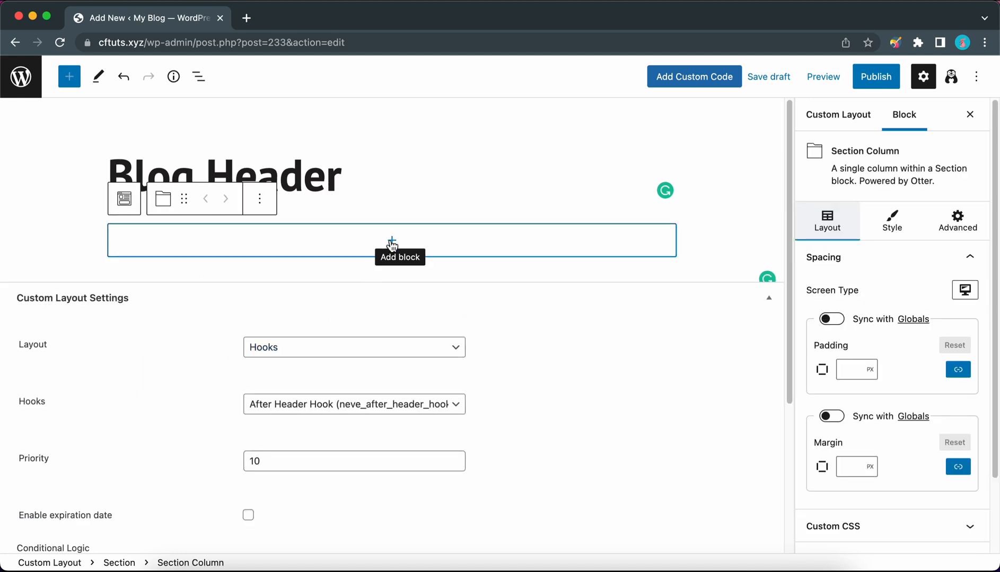
Add a centred H4 heading 'Welcome To The Blog' inside the section column
left_click(391, 241)
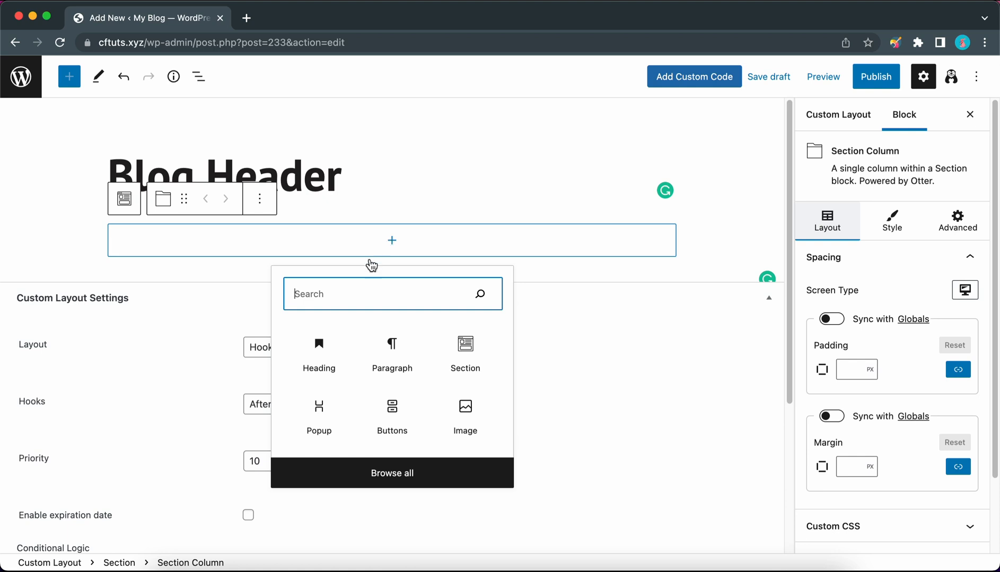
left_click(318, 351)
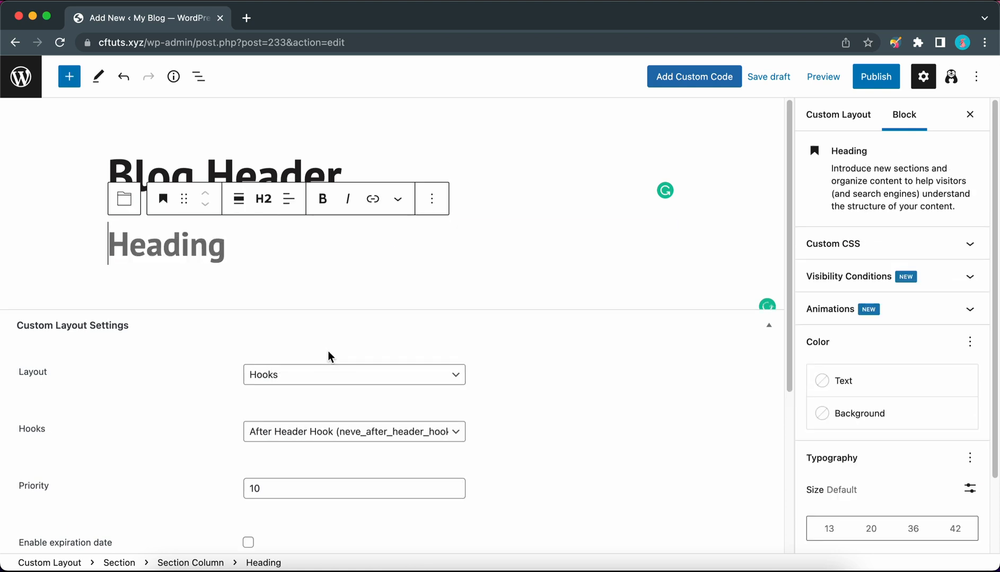
left_click(262, 199)
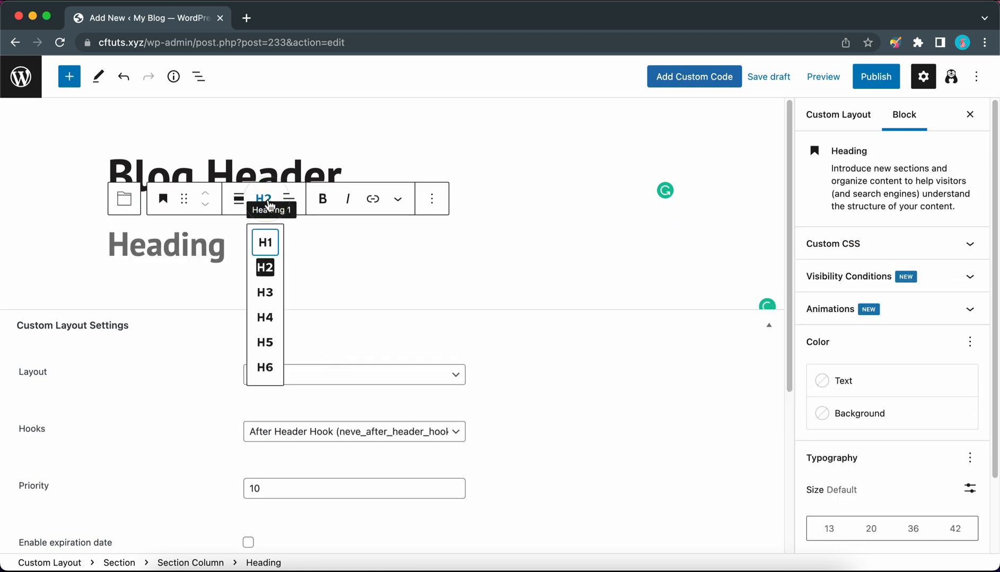
mouse_move(264, 317)
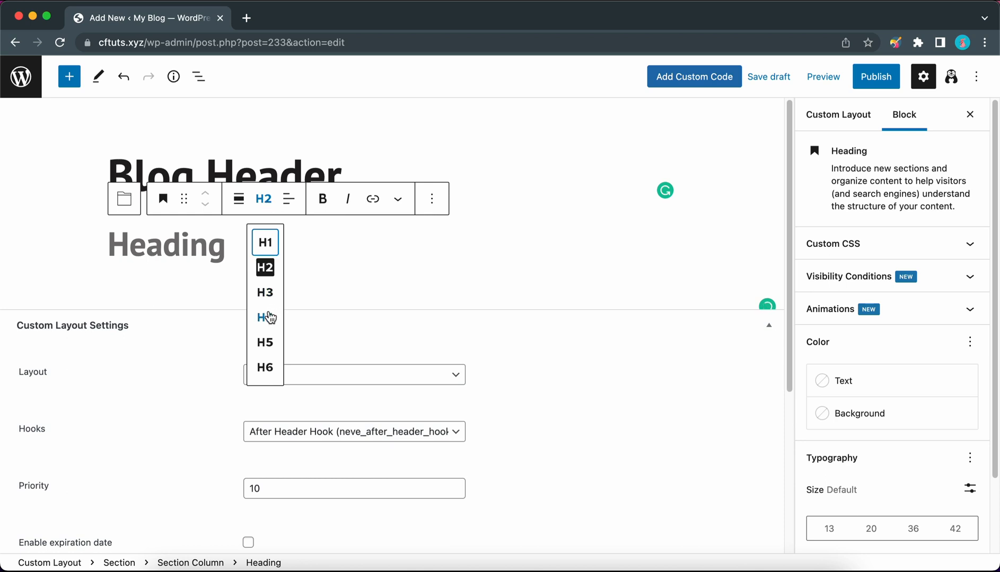
left_click(264, 317)
type("Welcome To The B")
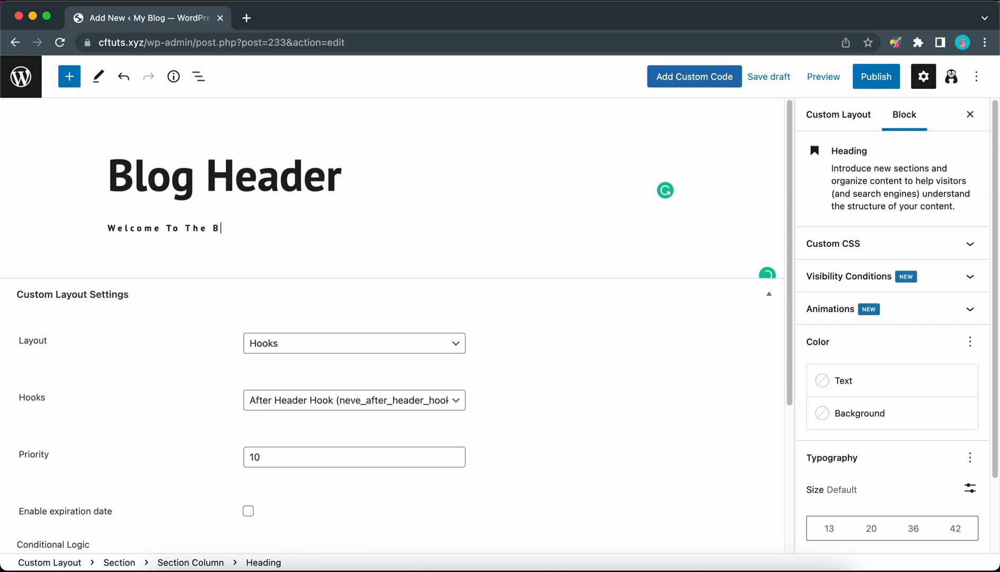
type("log")
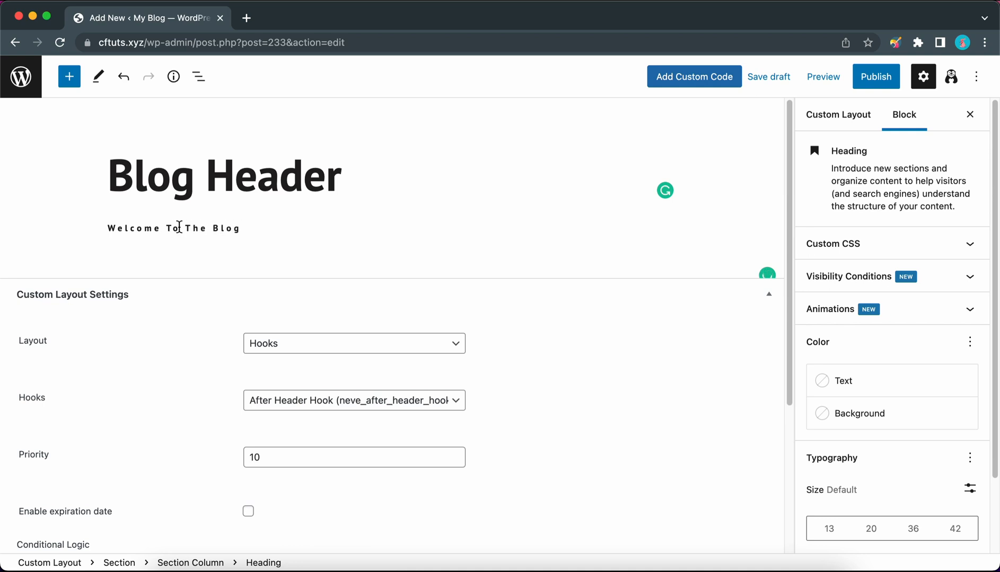
left_click(222, 177)
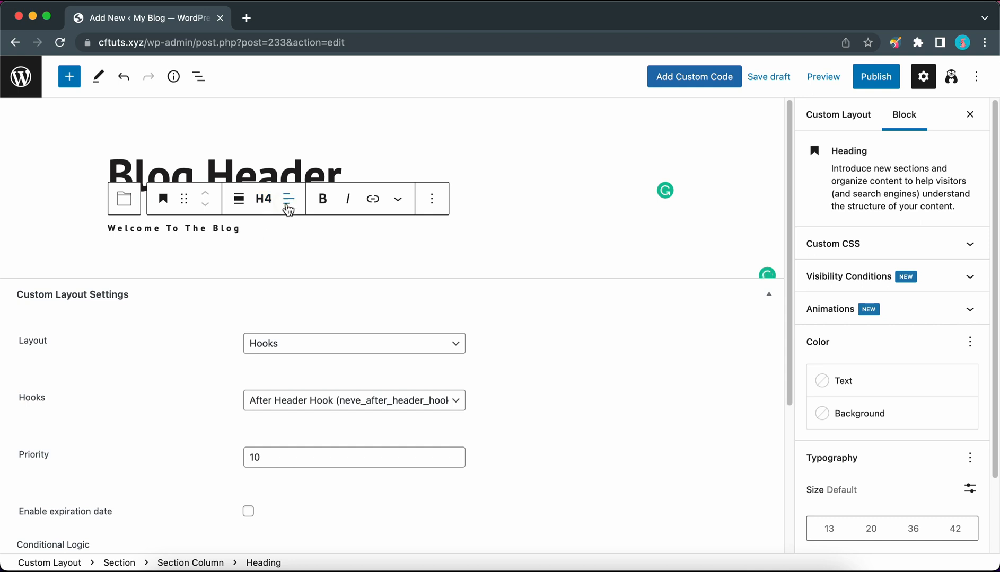
left_click(288, 198)
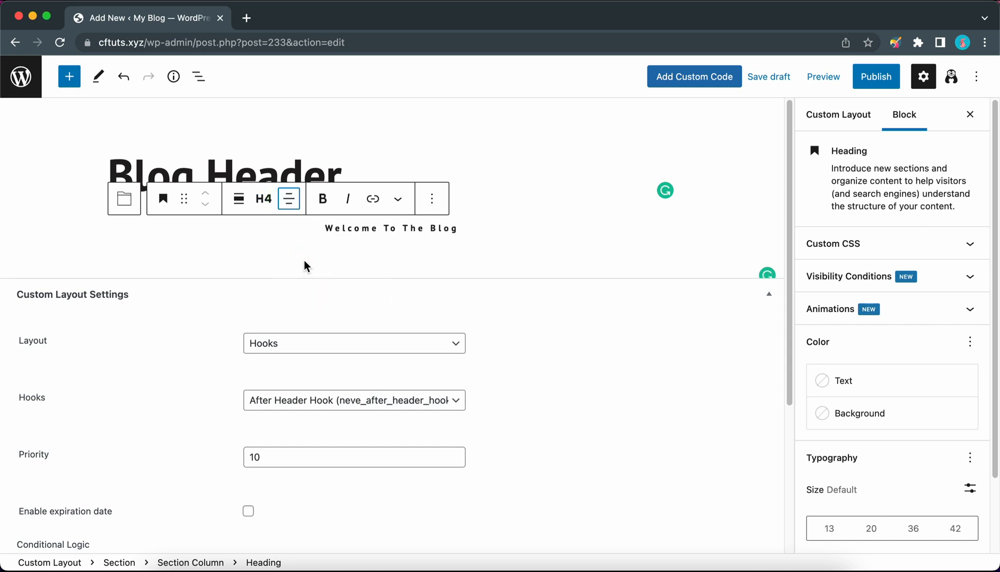
mouse_move(451, 250)
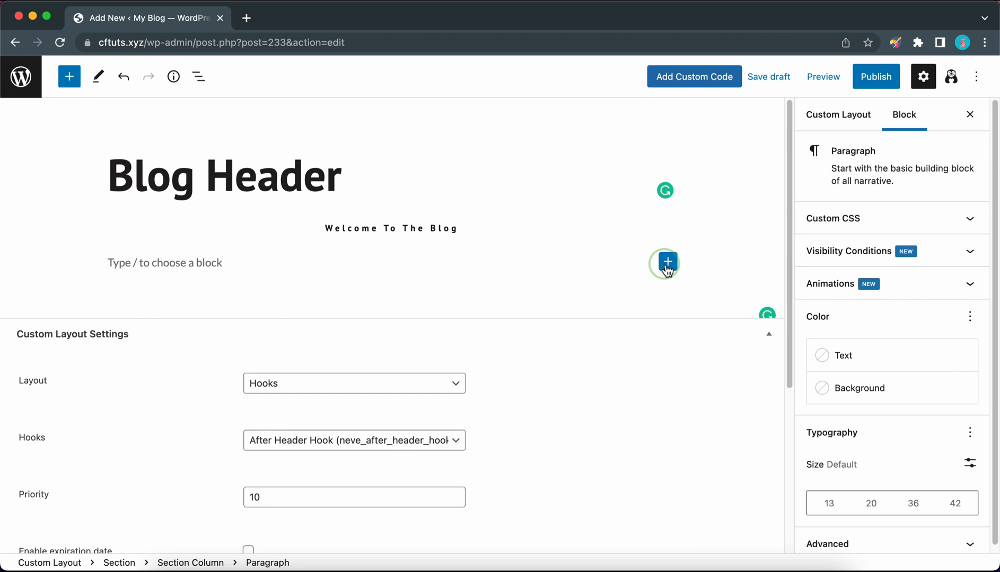
Add a second centred H1 heading below the welcome line, ready for text
left_click(666, 262)
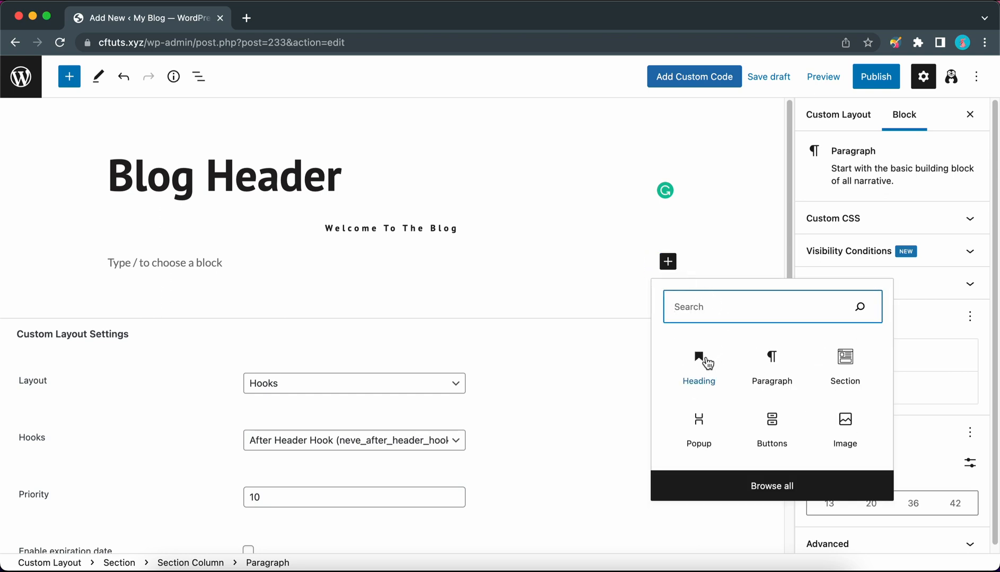
left_click(698, 363)
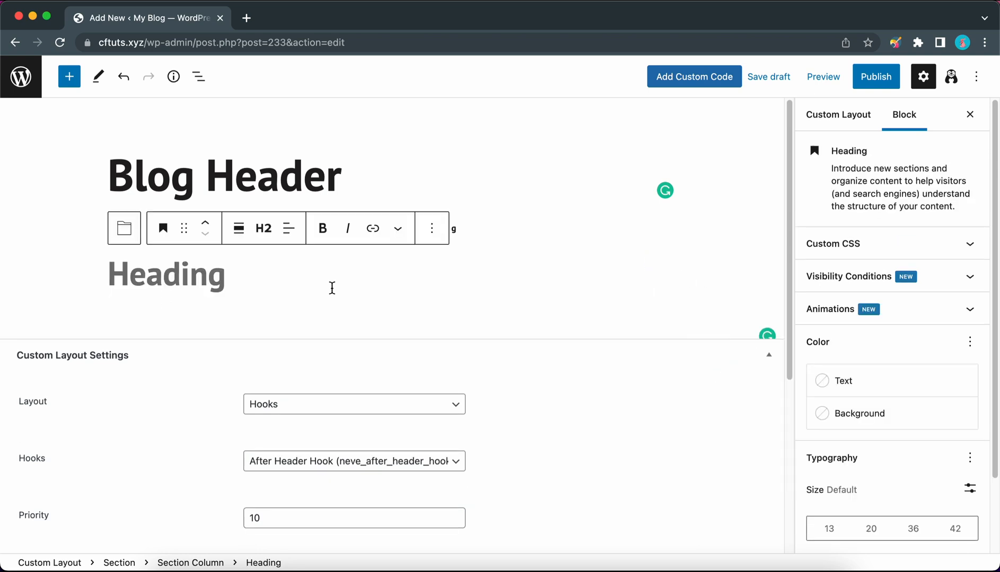
left_click(263, 228)
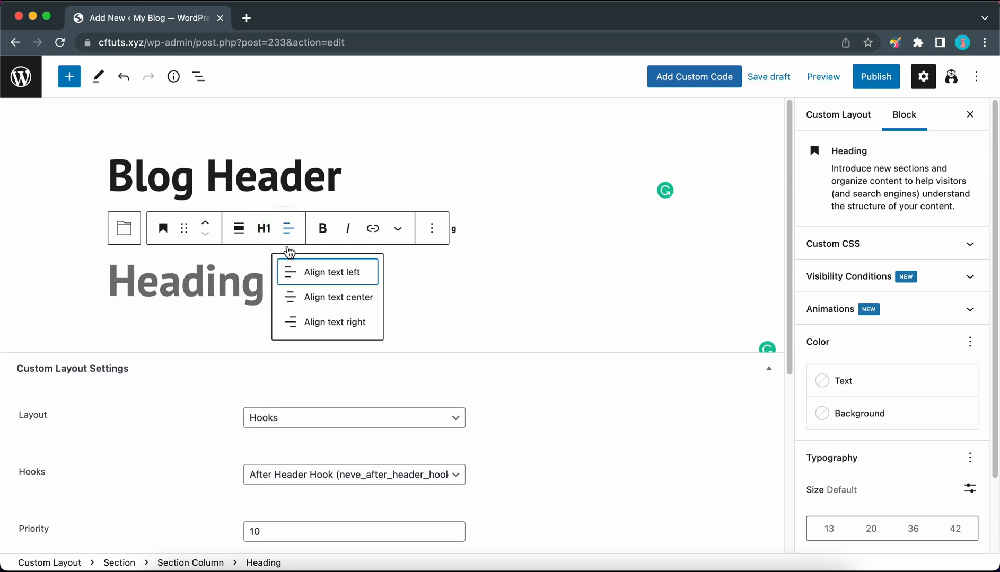
left_click(335, 297)
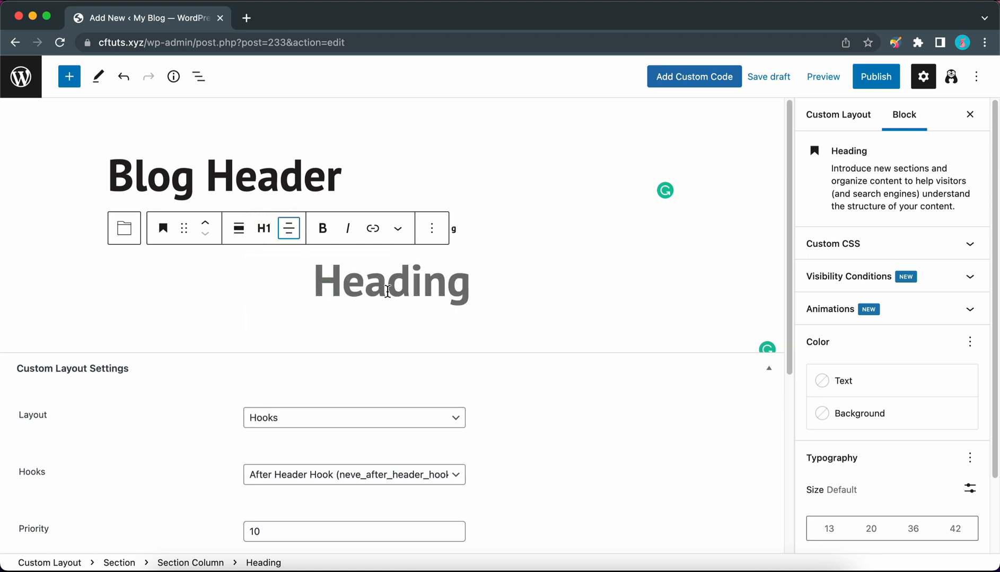
left_click(288, 227)
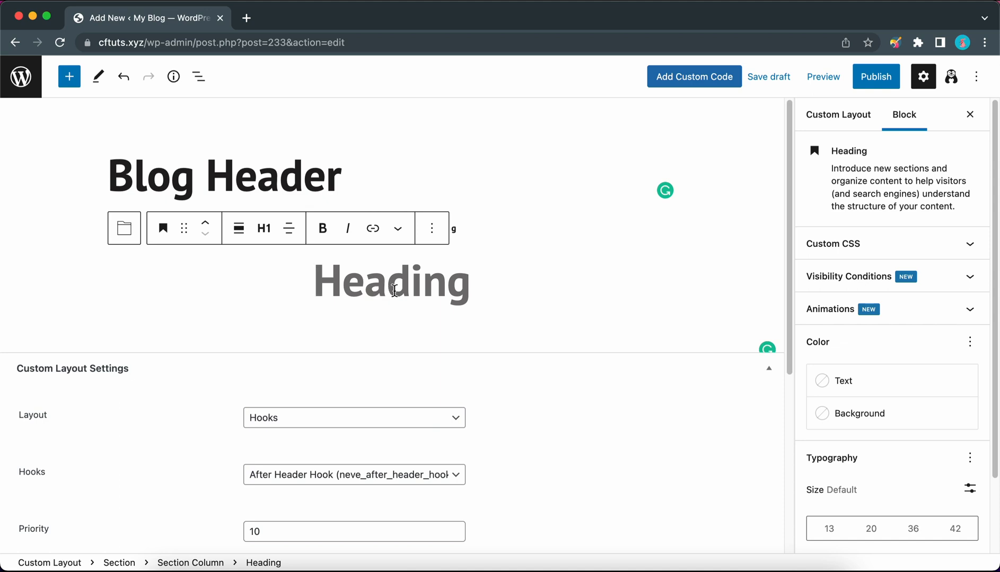
Copy the {archive_title} template tag and paste it into the H1 heading
scroll("down", 3)
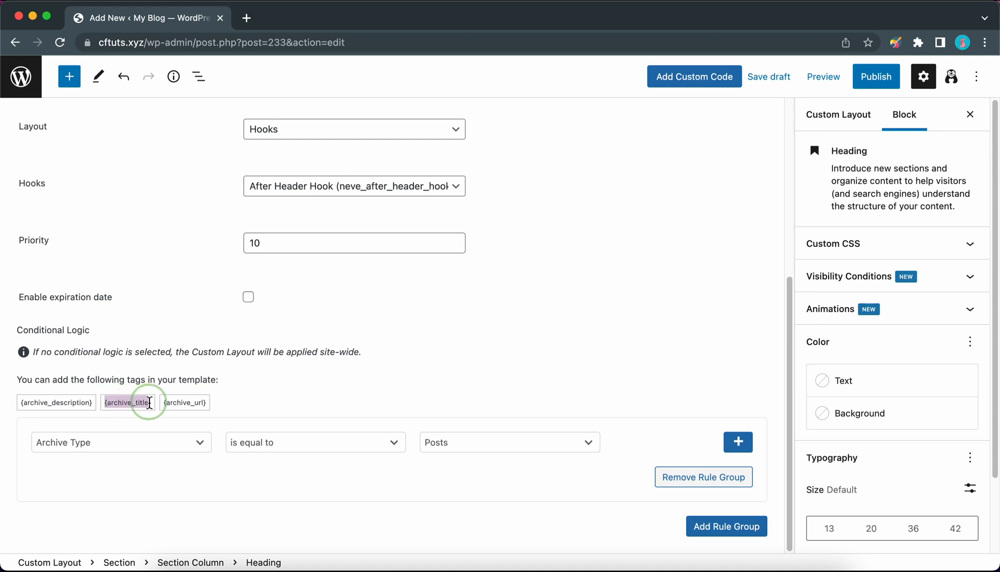
key("cmd")
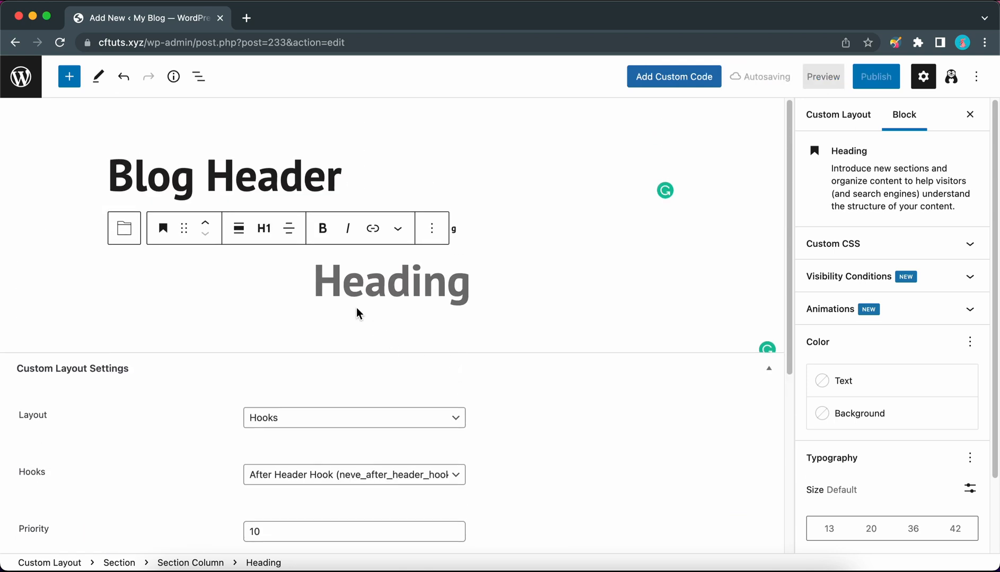
key("cmd+v")
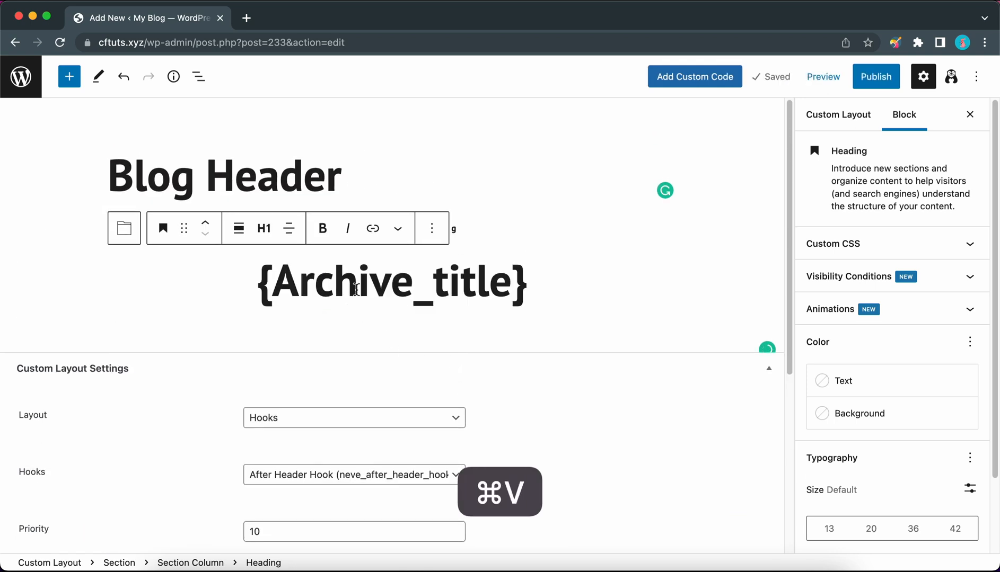
key("cmd+v")
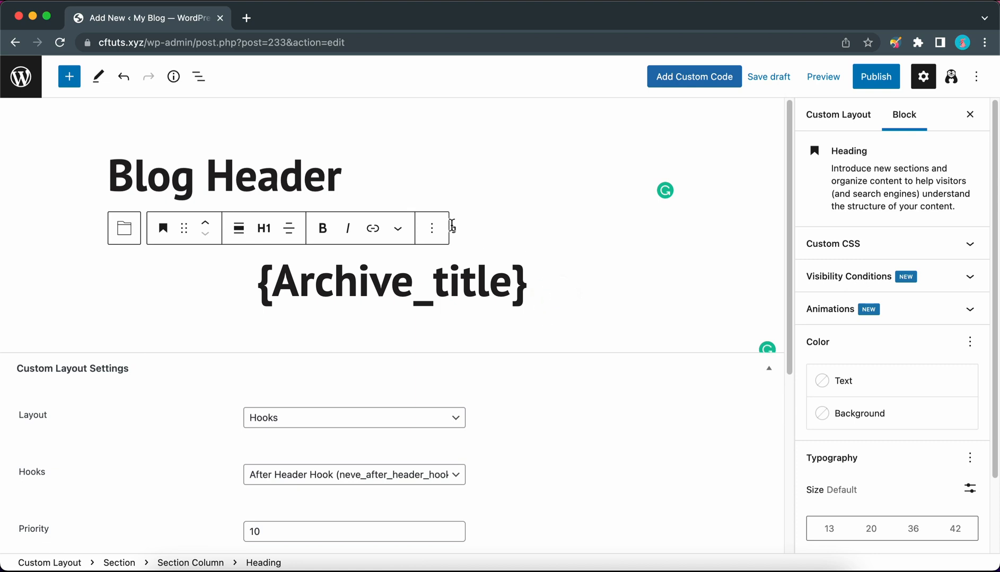
mouse_move(198, 77)
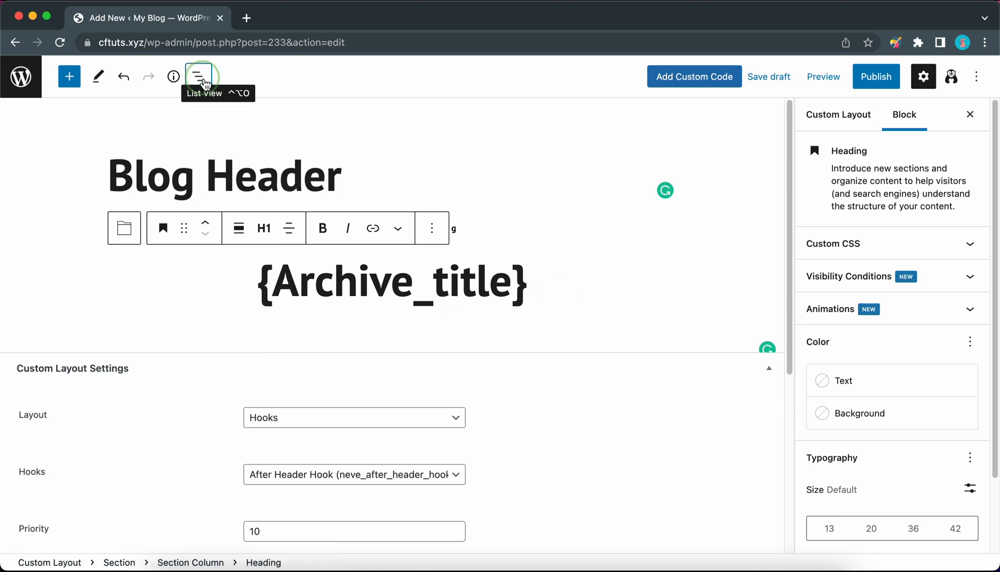
Set the Section block's padding to 100 px under Layout > Spacing
left_click(200, 77)
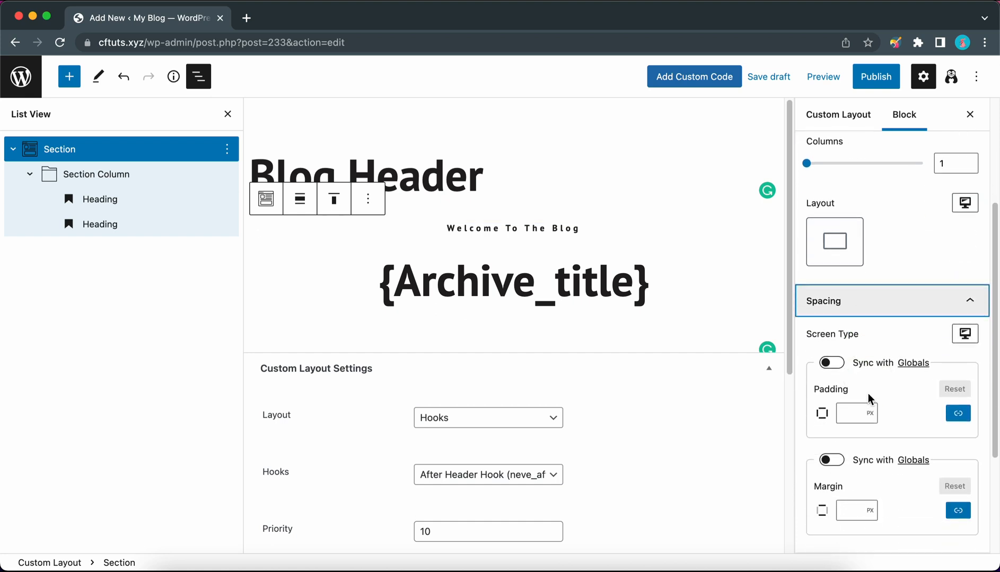
type("100")
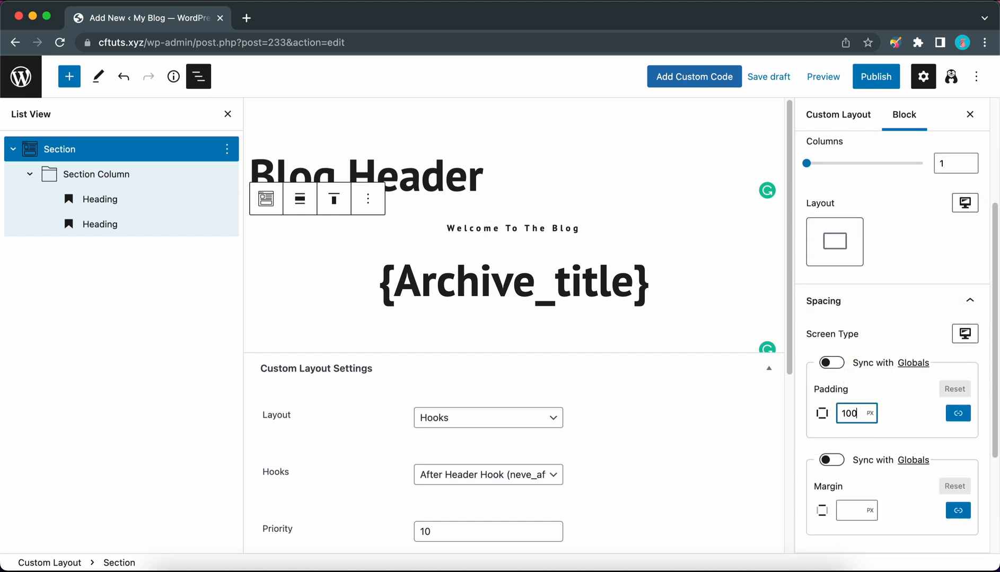
scroll("down", 3)
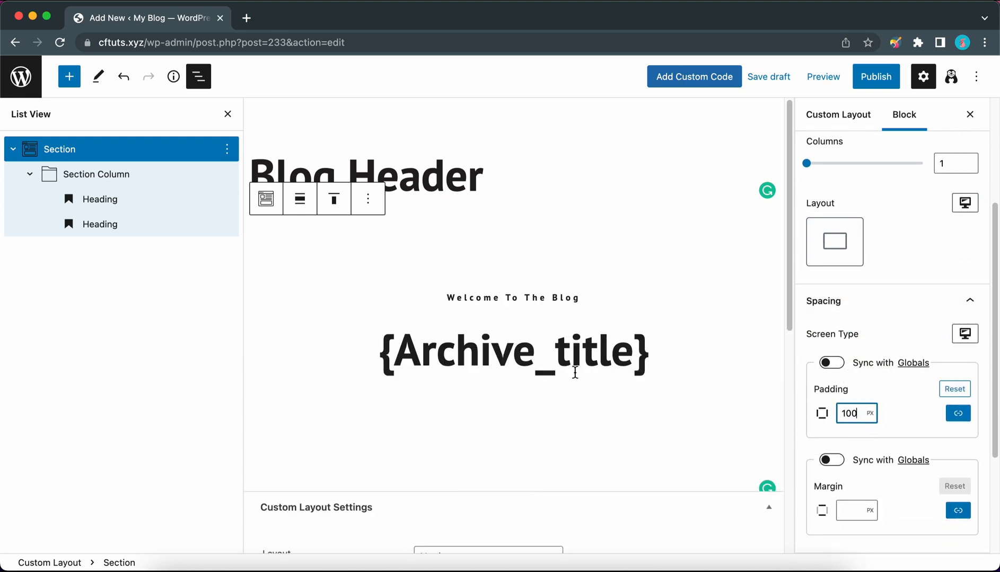
mouse_move(540, 387)
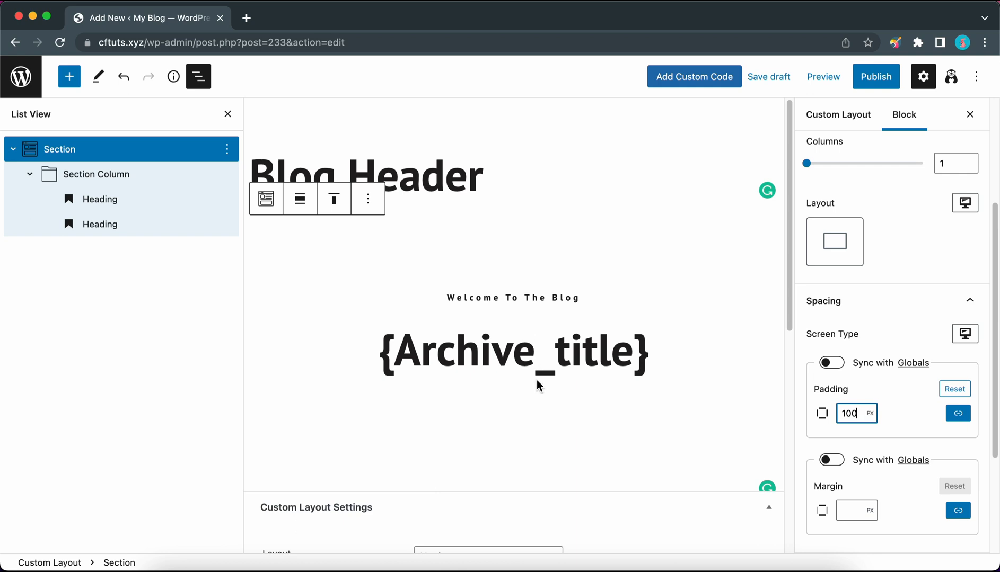
mouse_move(614, 370)
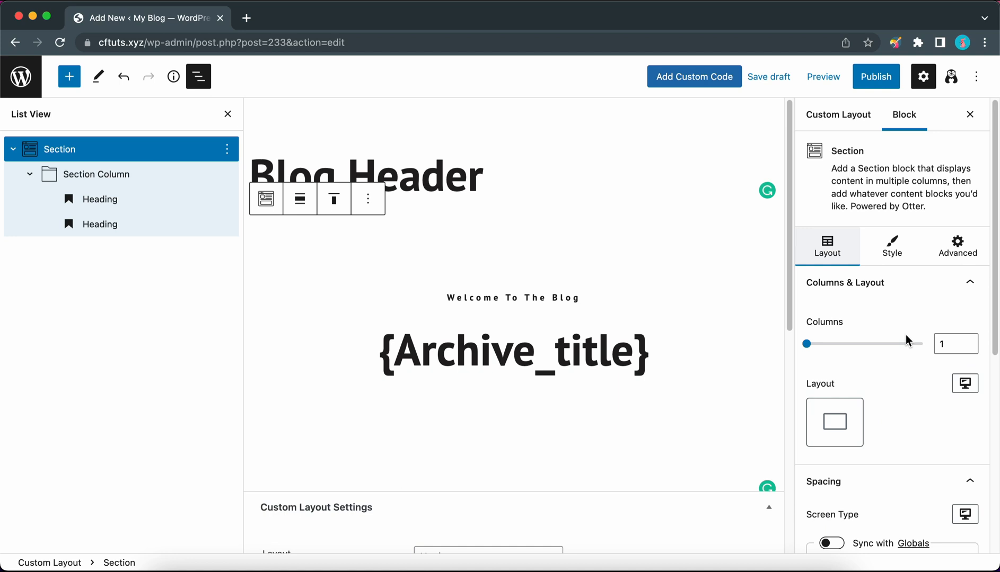
Set the Section's Background Type to Image and bring up the Media Library picker
left_click(891, 246)
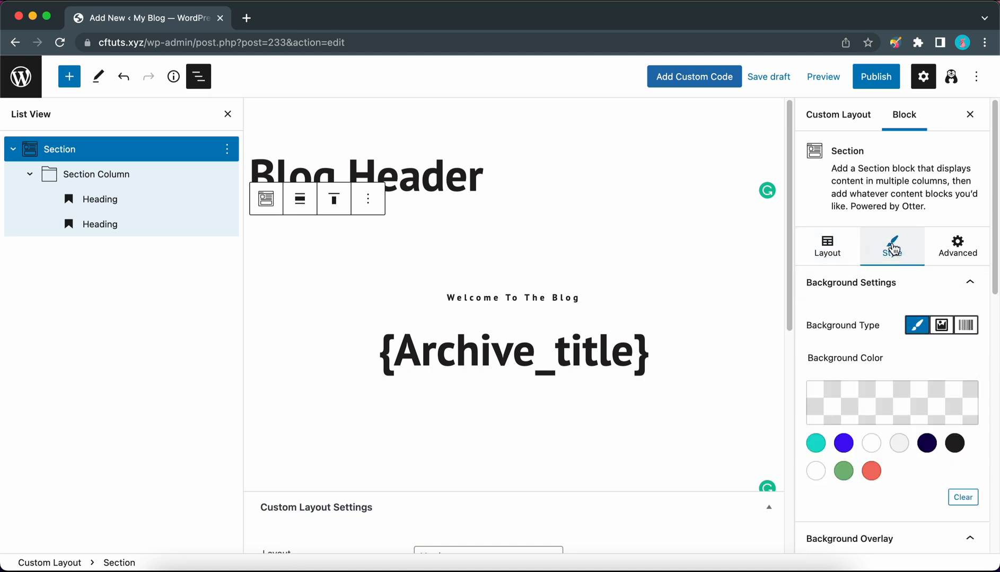
left_click(892, 246)
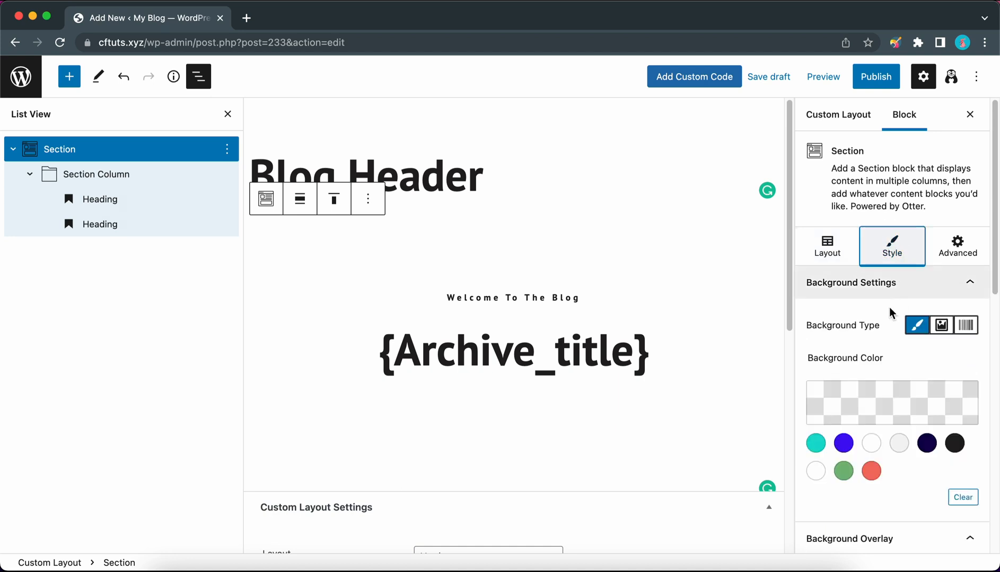
mouse_move(915, 325)
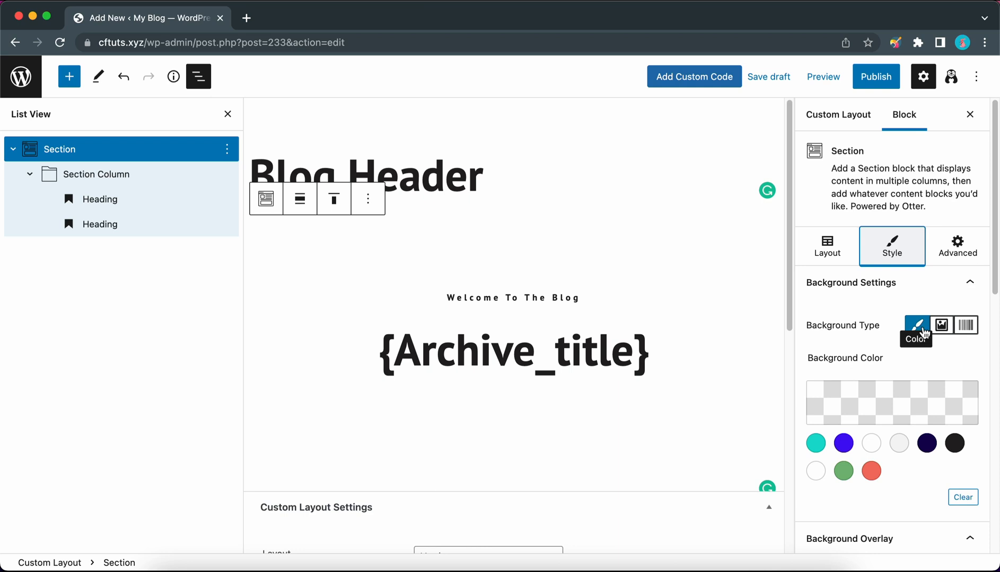
mouse_move(965, 326)
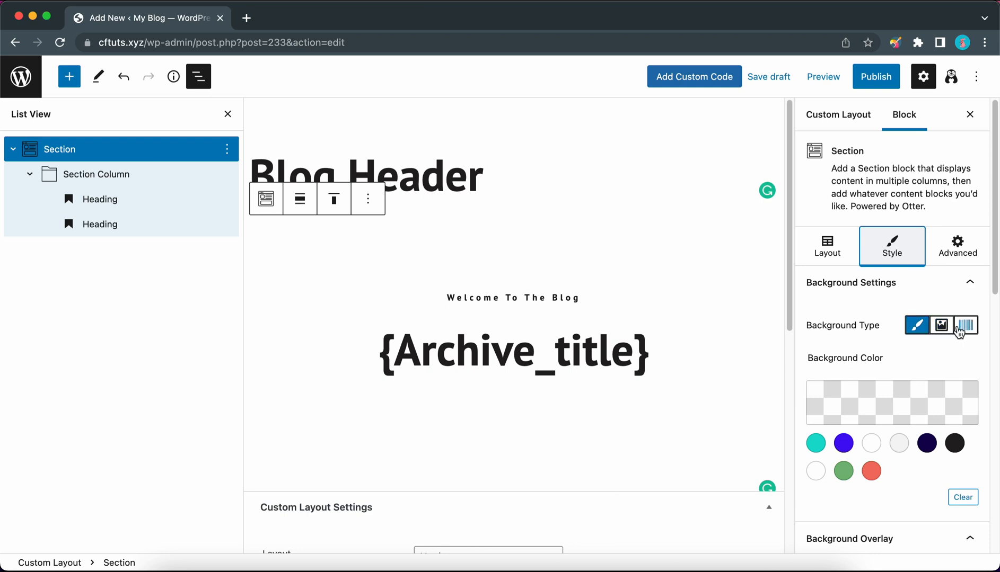
left_click(939, 325)
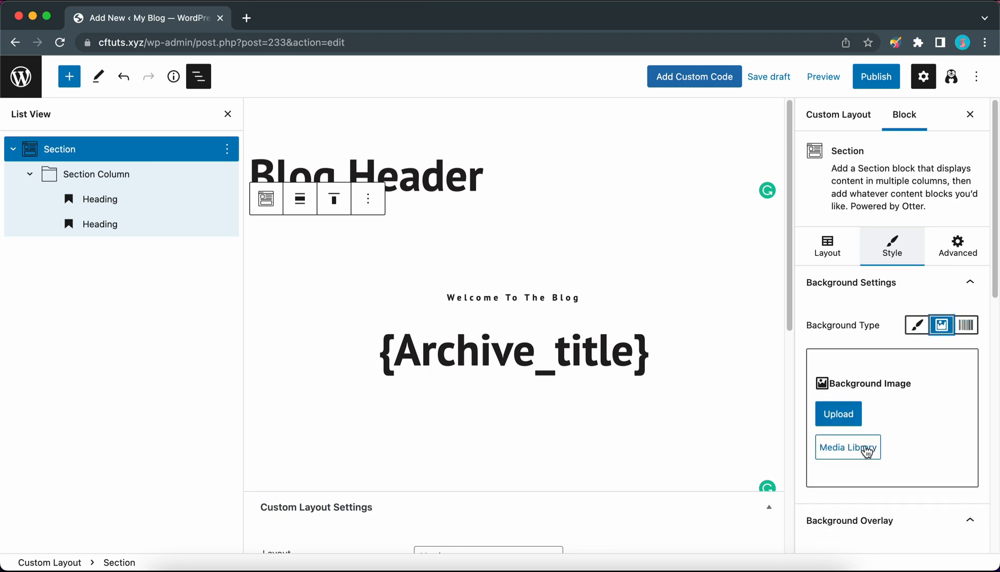
left_click(847, 447)
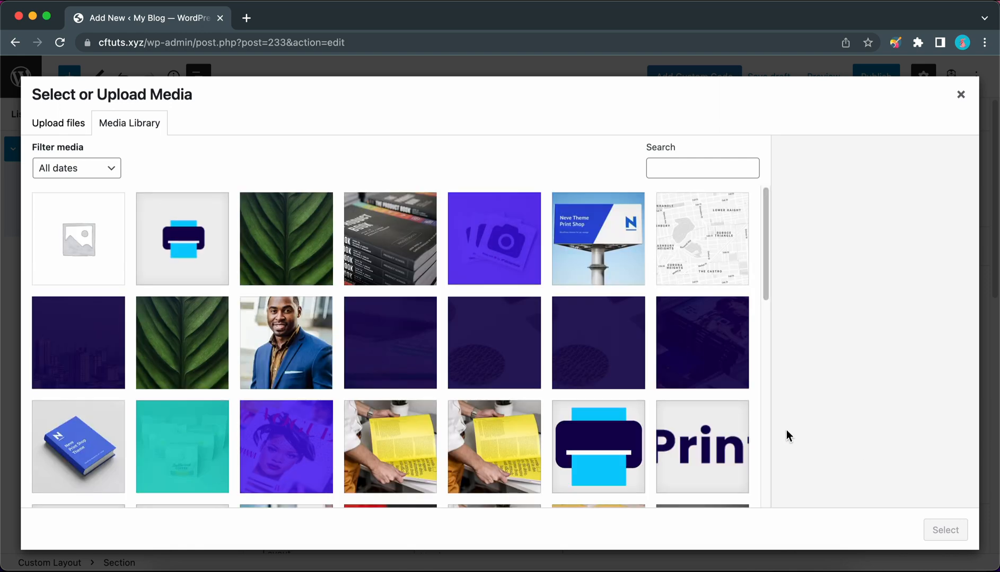
Choose the 'I NY' sticker-covered glass doors photo as the section background
scroll("down", 3)
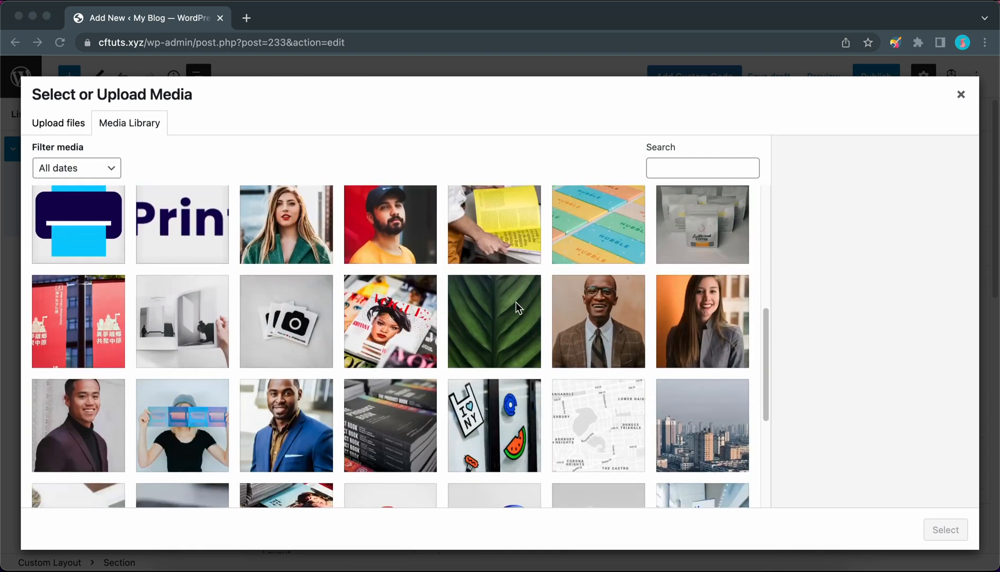
scroll("down", 3)
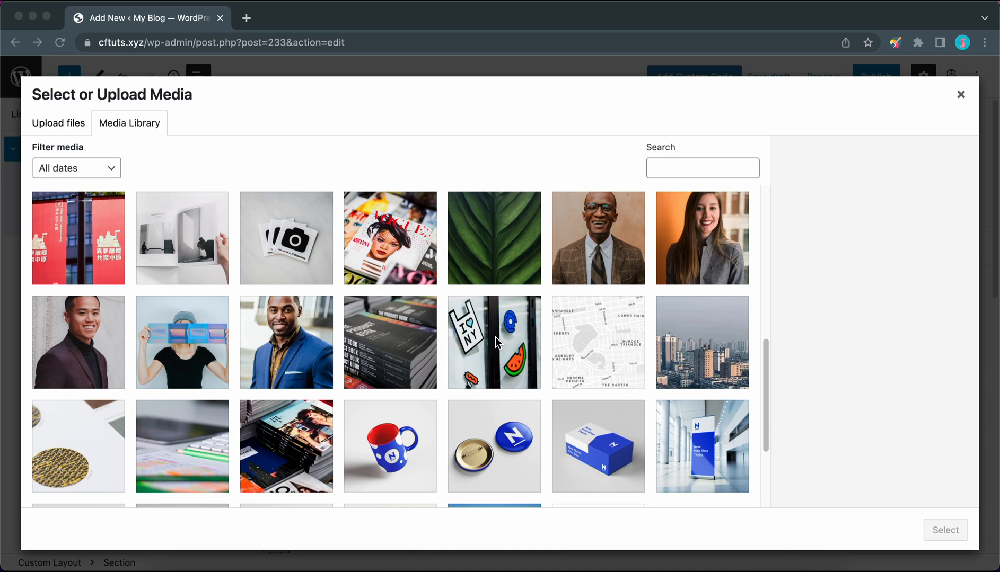
left_click(493, 341)
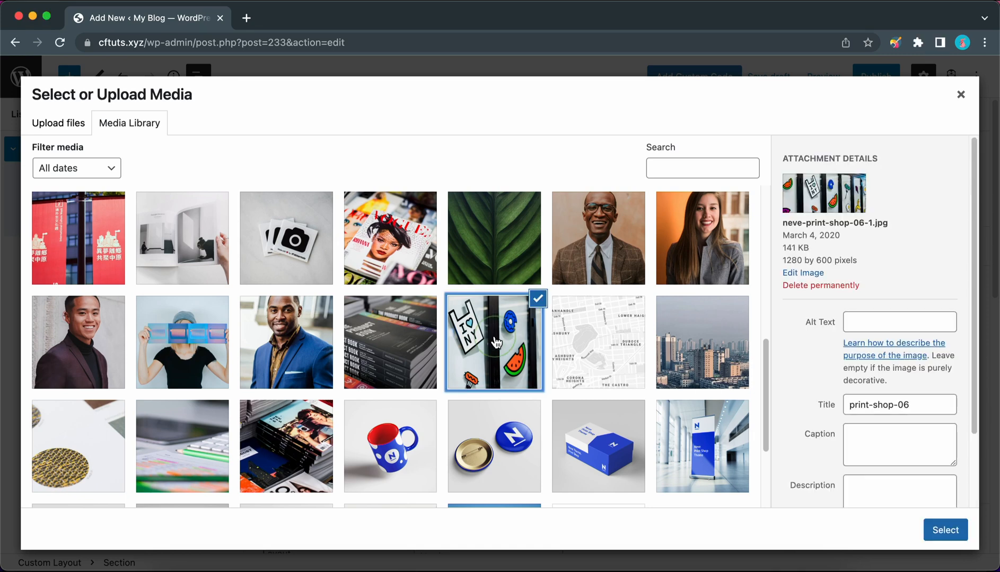
scroll("down", 3)
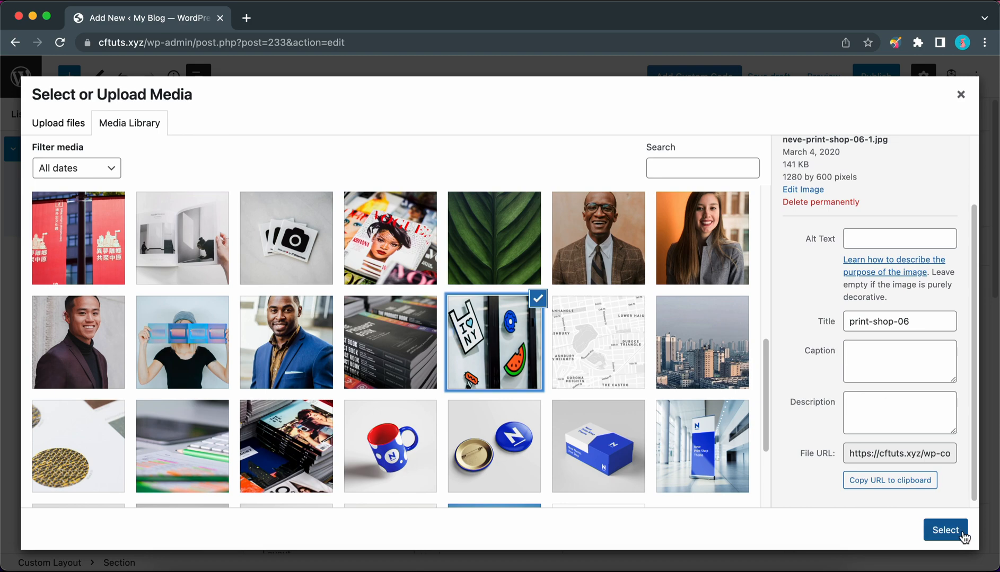
left_click(946, 530)
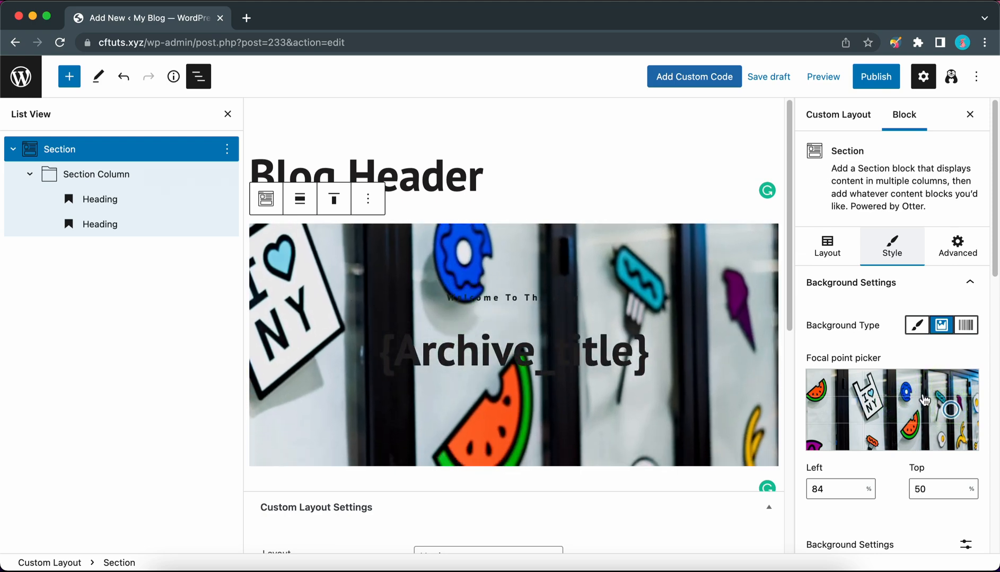
Set Background Repeat to No-repeat in the section's background display options
scroll("down", 3)
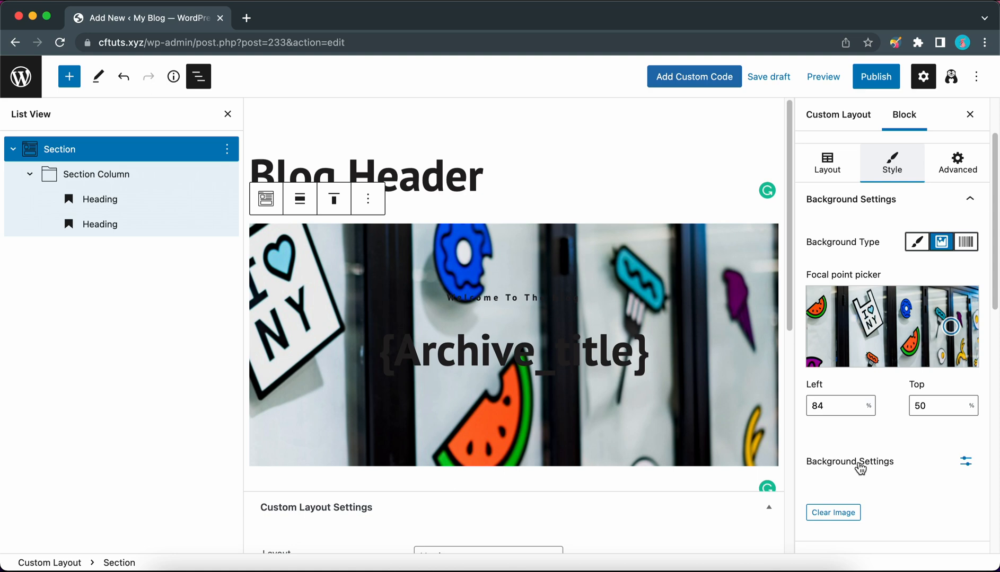
left_click(966, 461)
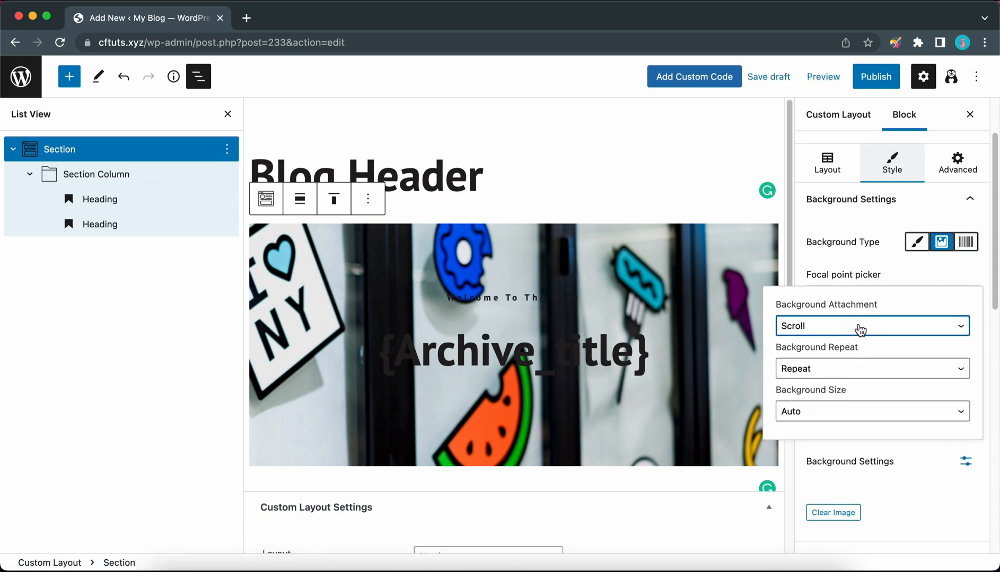
left_click(870, 325)
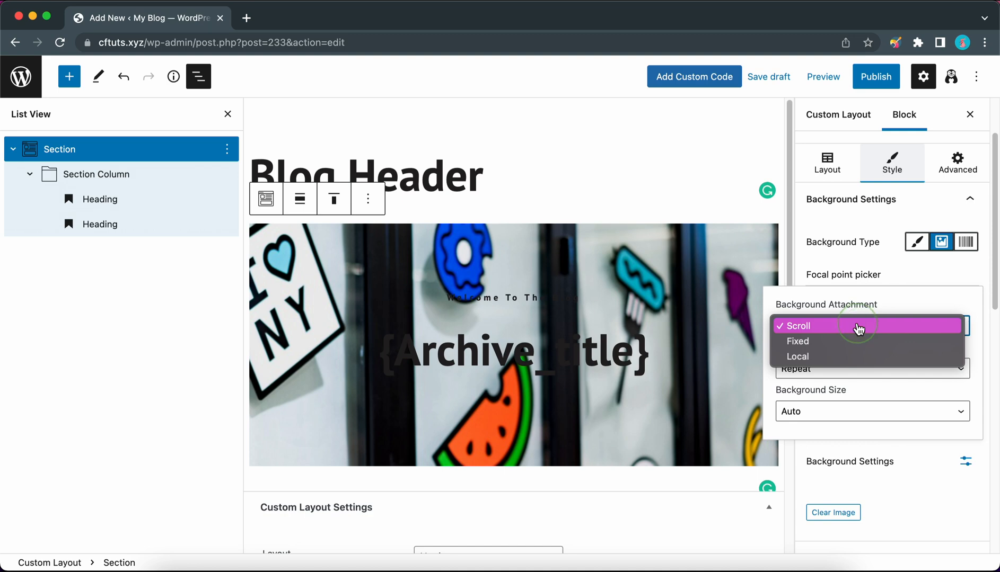
left_click(795, 326)
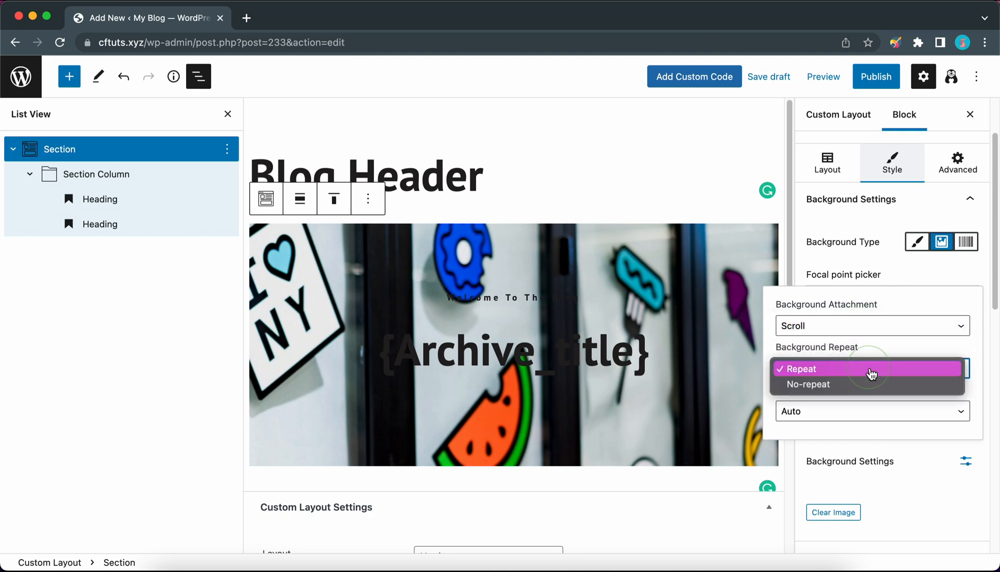
left_click(807, 385)
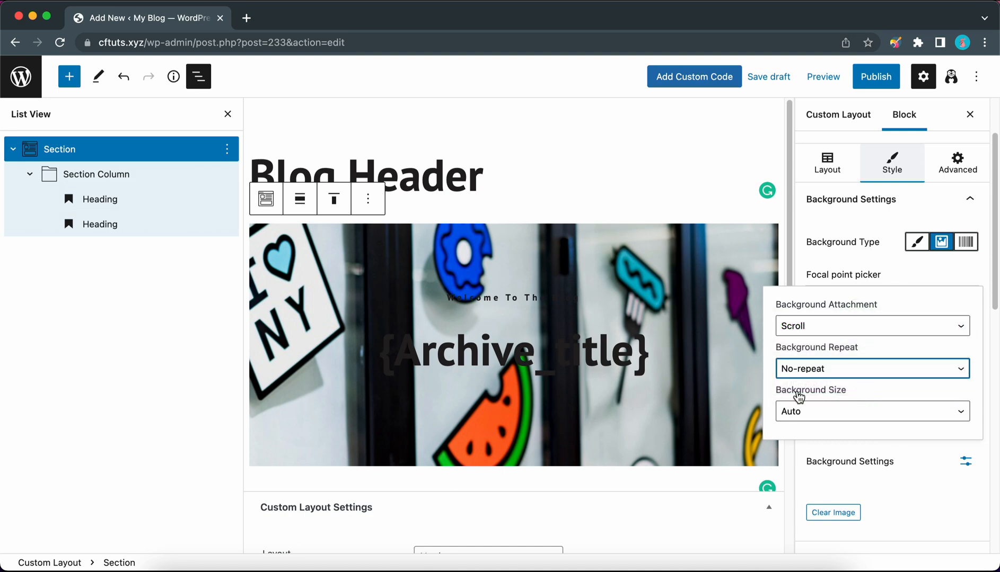
mouse_move(871, 410)
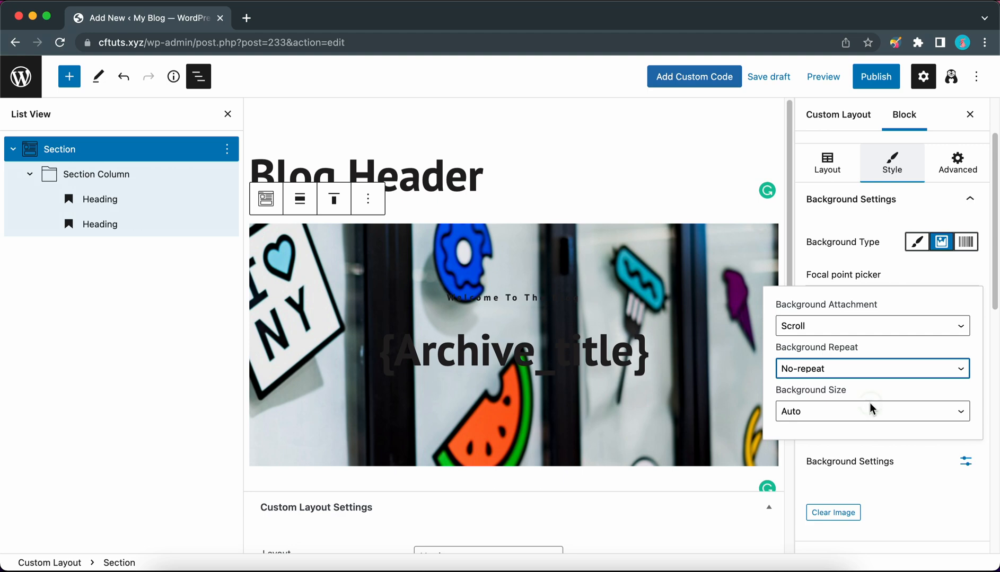
left_click(871, 412)
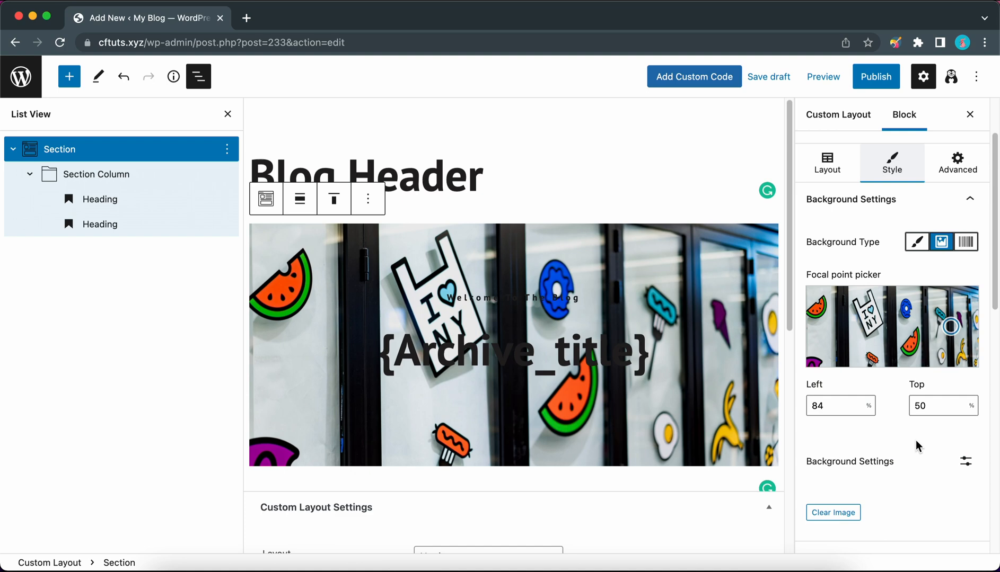
scroll("down", 3)
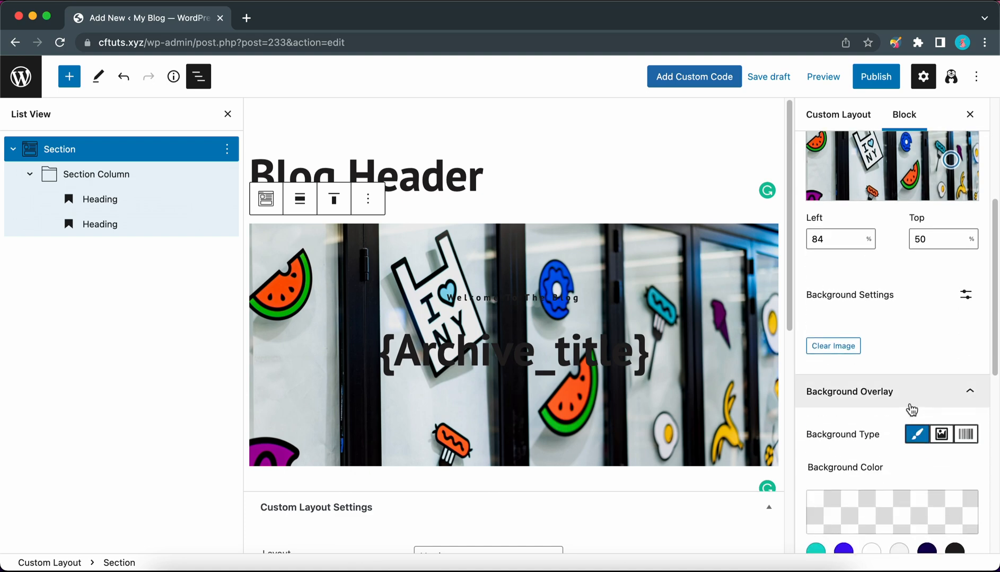
mouse_move(910, 441)
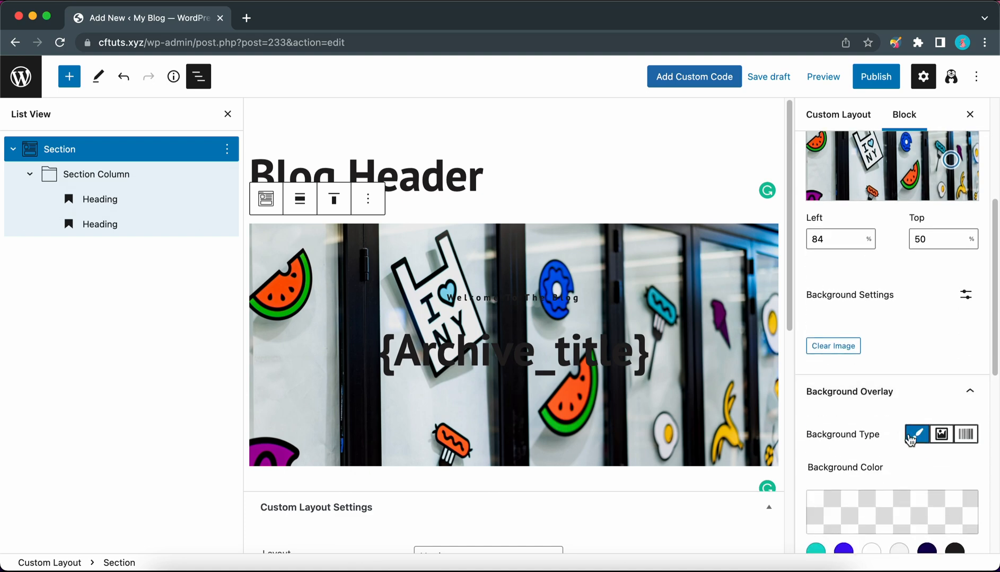
Apply the dark navy overlay colour to the background with Overlay Opacity 80
scroll("down", 3)
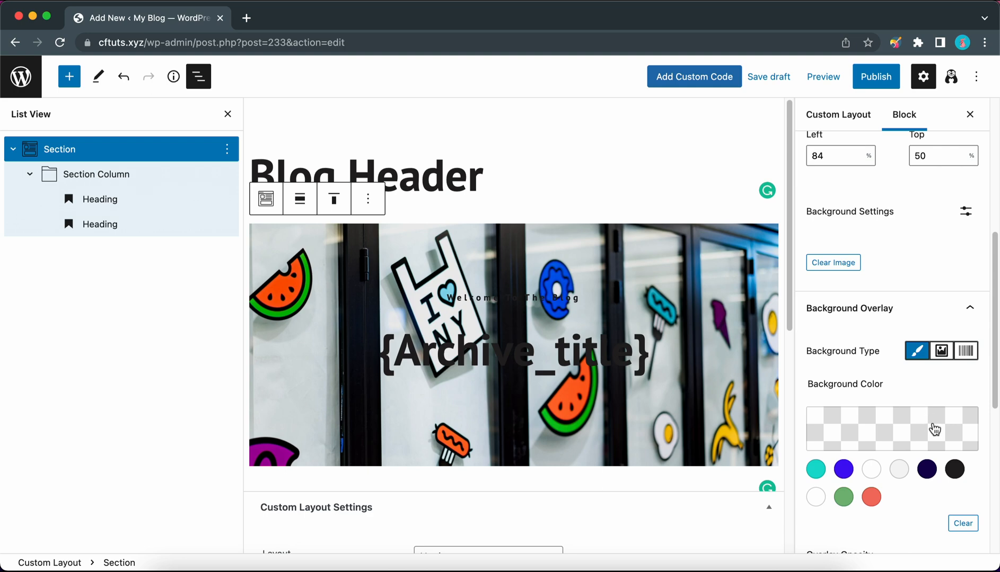
left_click(926, 469)
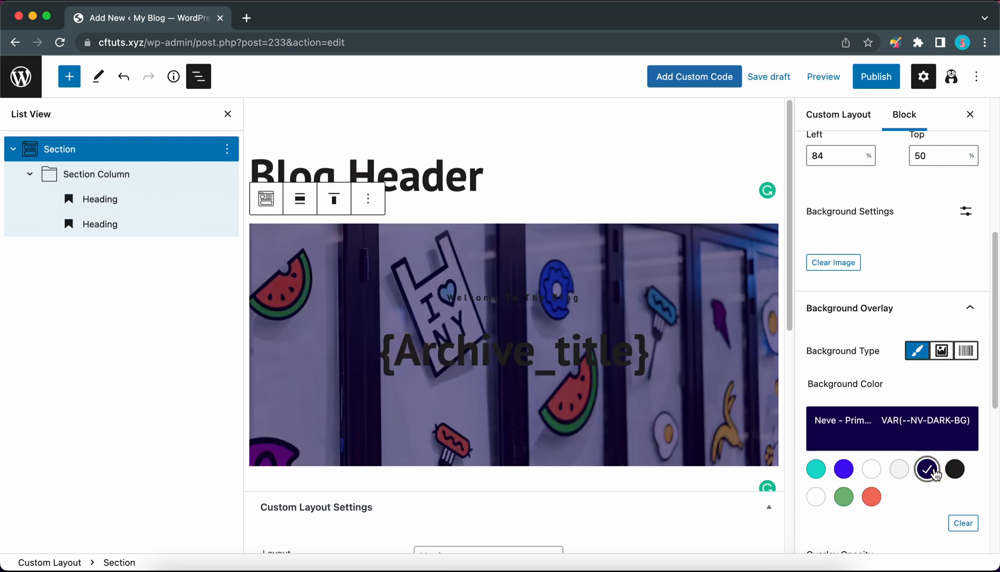
scroll("down", 3)
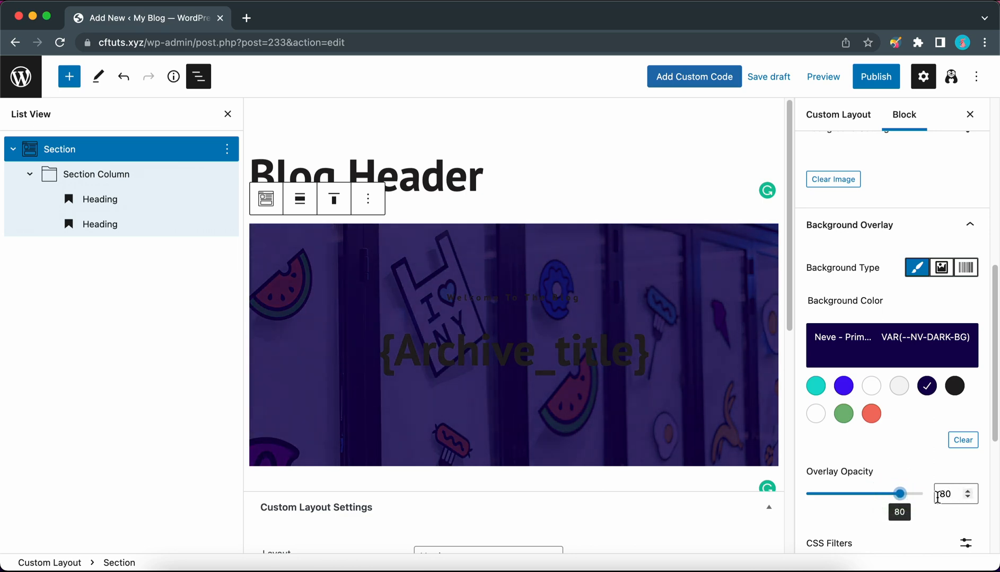
left_click(970, 460)
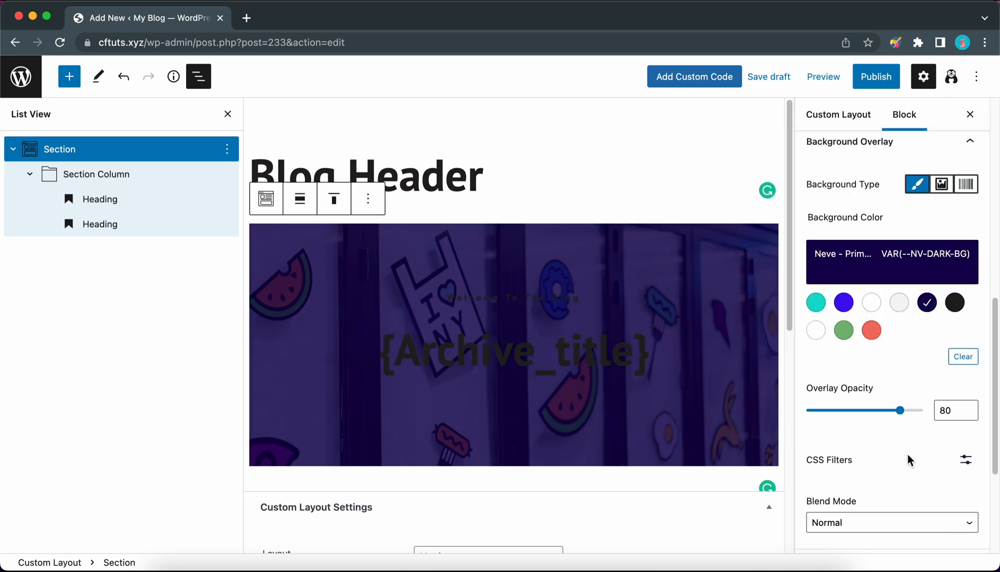
scroll("down", 3)
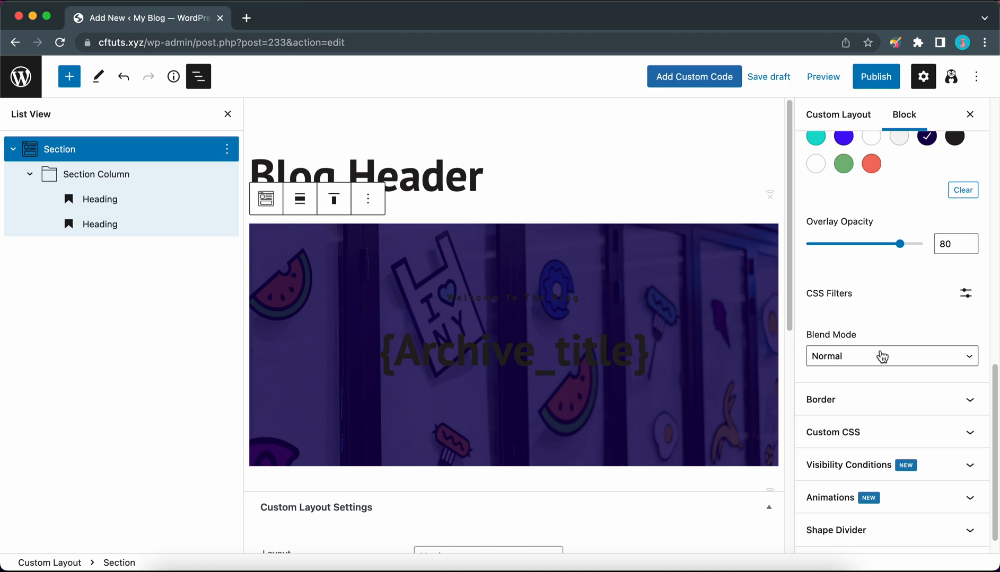
mouse_move(870, 404)
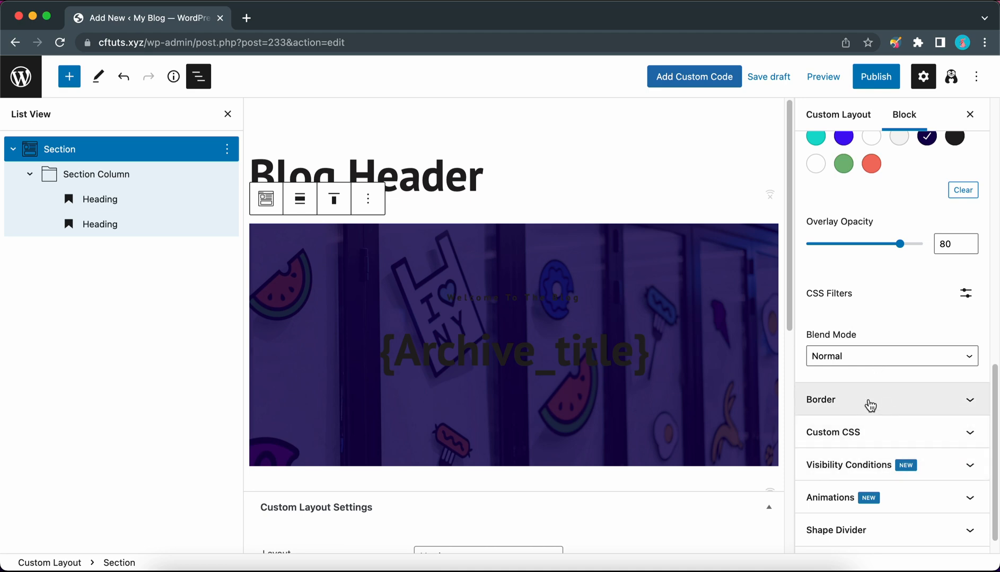
mouse_move(514, 298)
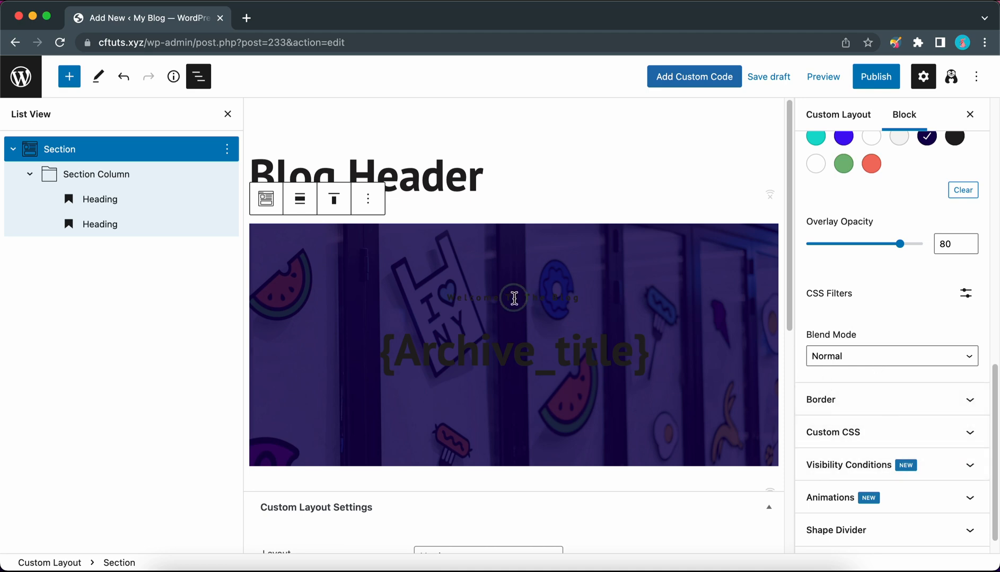
Give the 'Welcome To The Blog' heading the teal primary accent text colour and uppercase letter case
left_click(100, 200)
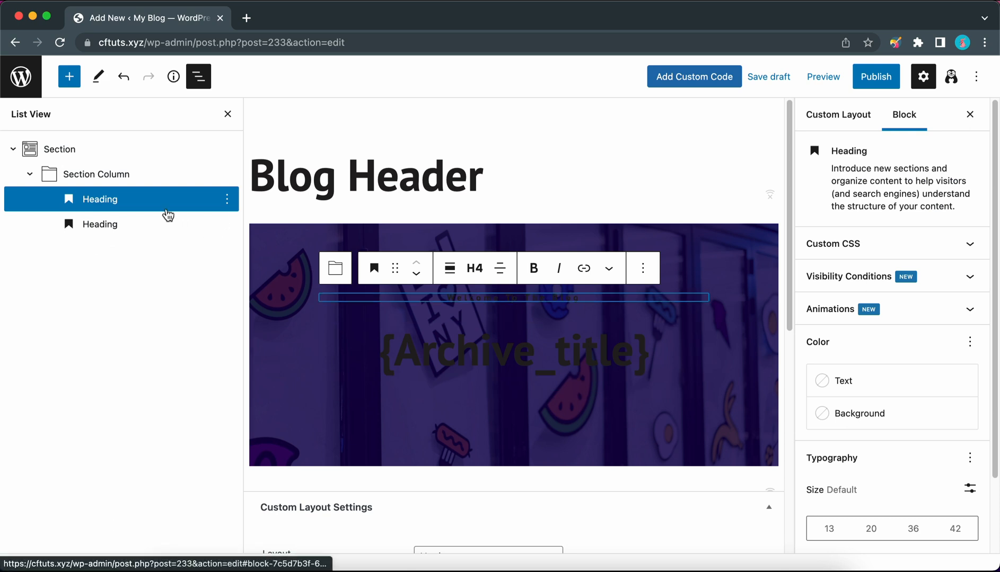
mouse_move(840, 357)
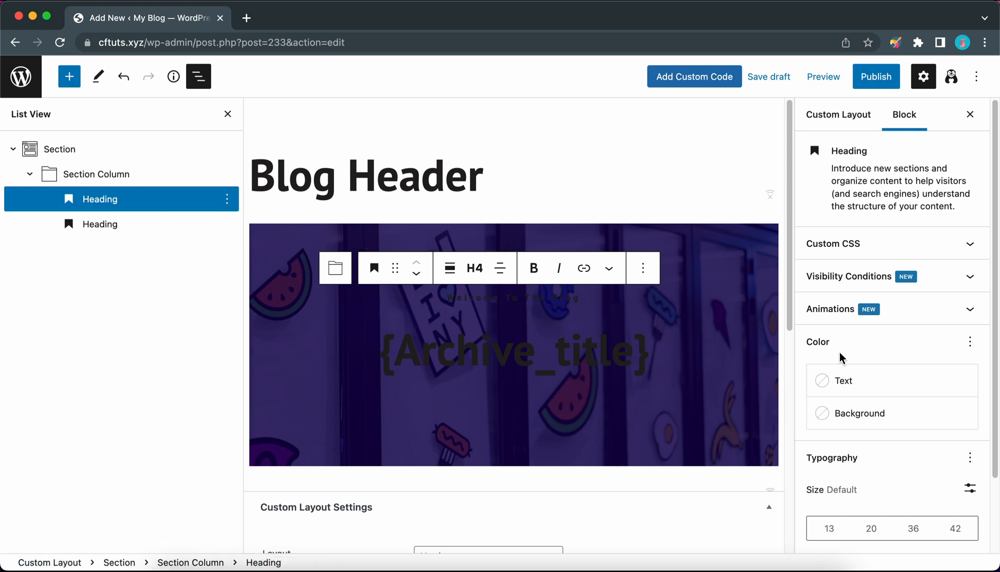
left_click(842, 381)
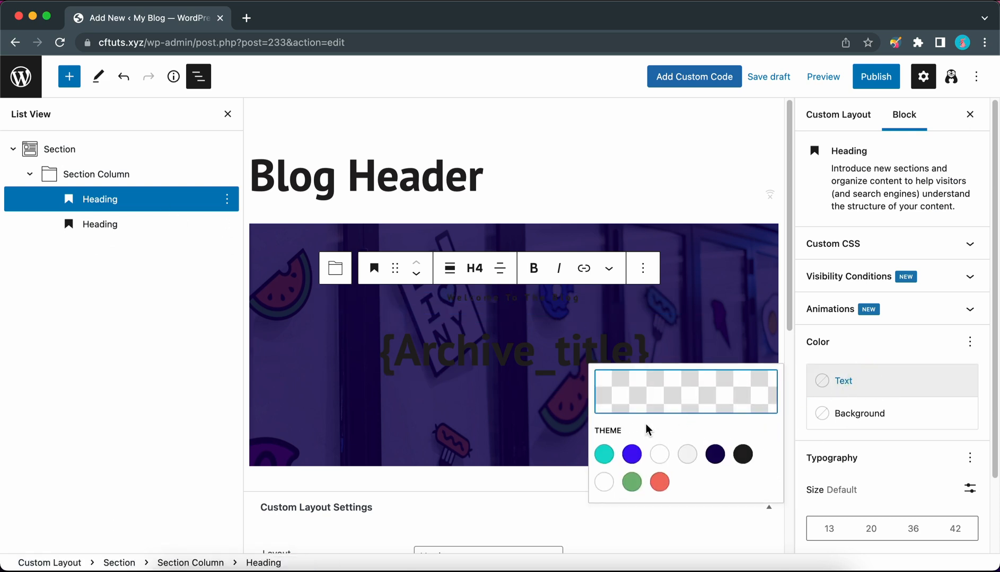
left_click(603, 454)
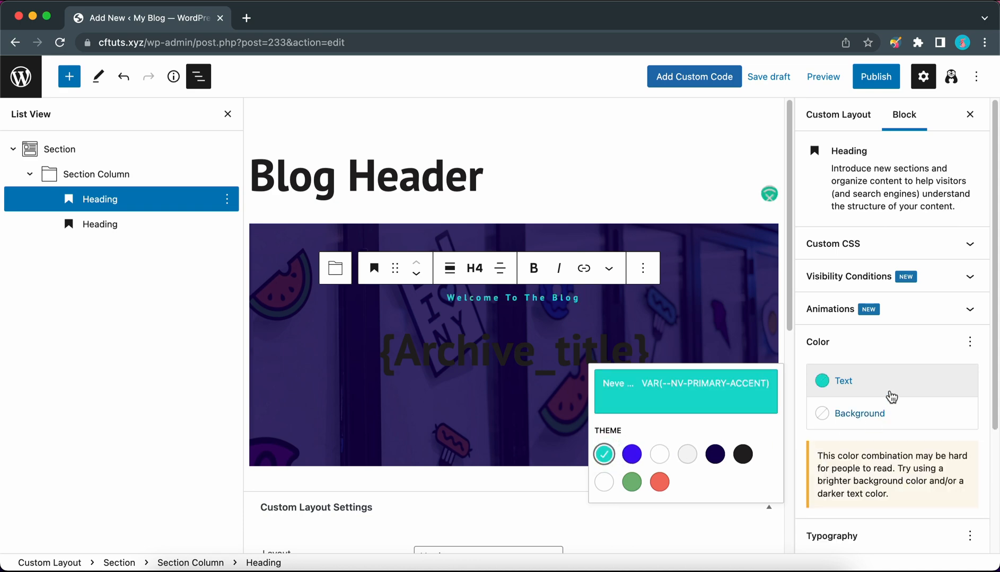
scroll("down", 3)
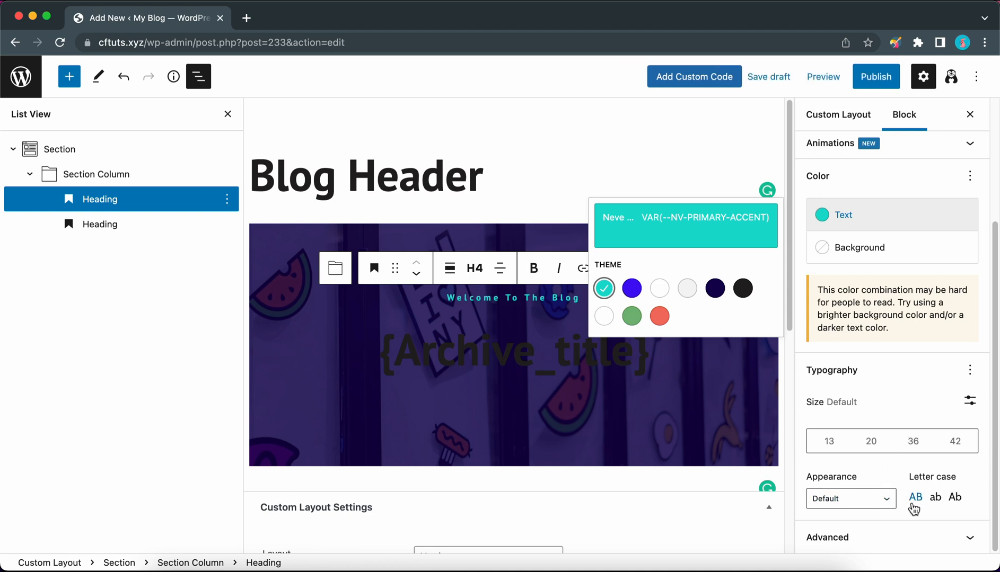
left_click(915, 498)
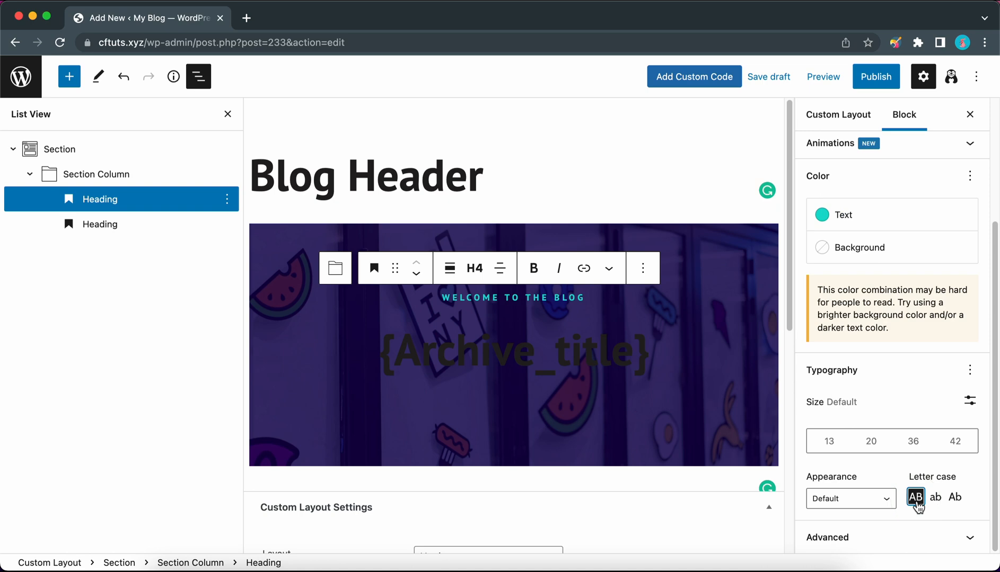
mouse_move(955, 384)
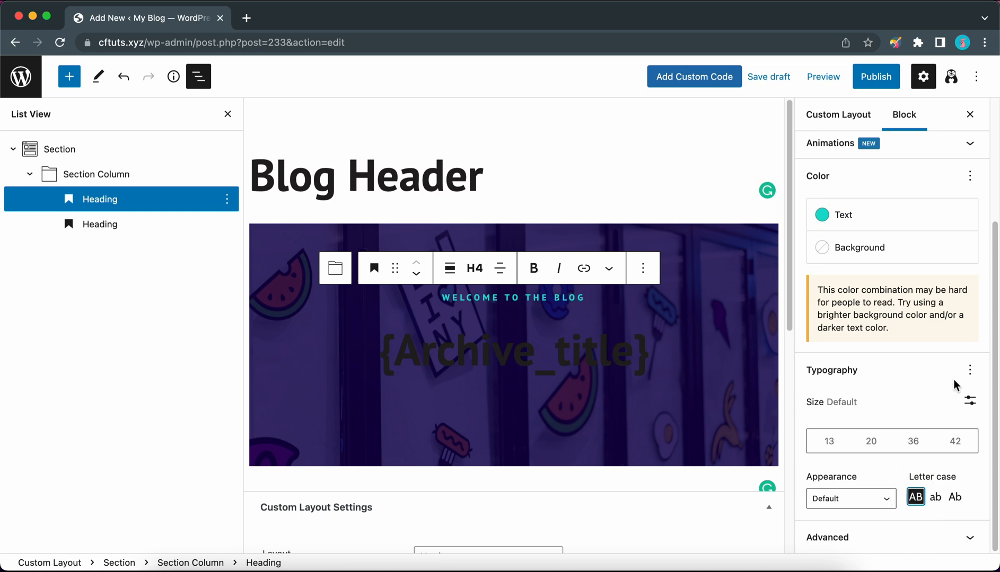
left_click(970, 370)
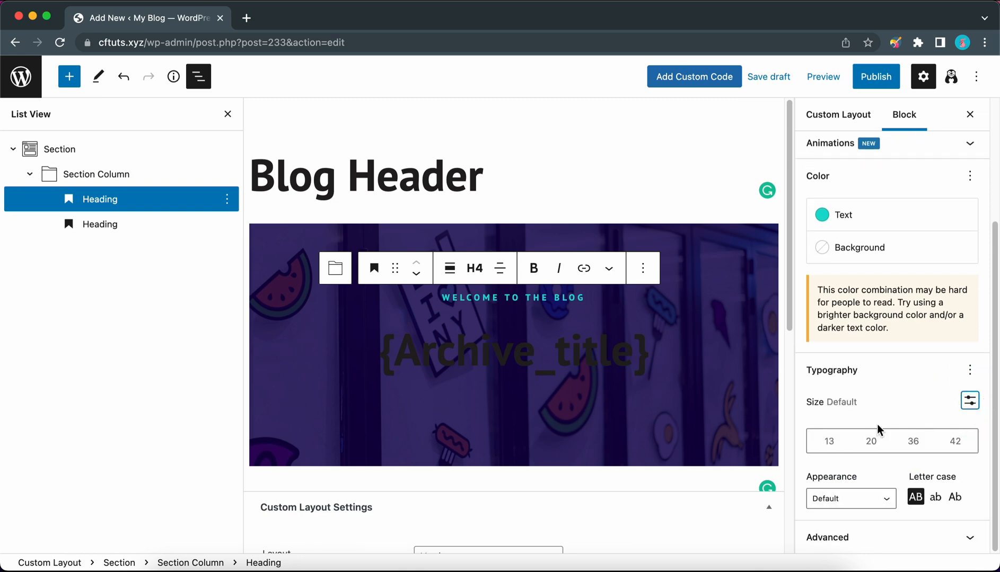
mouse_move(558, 368)
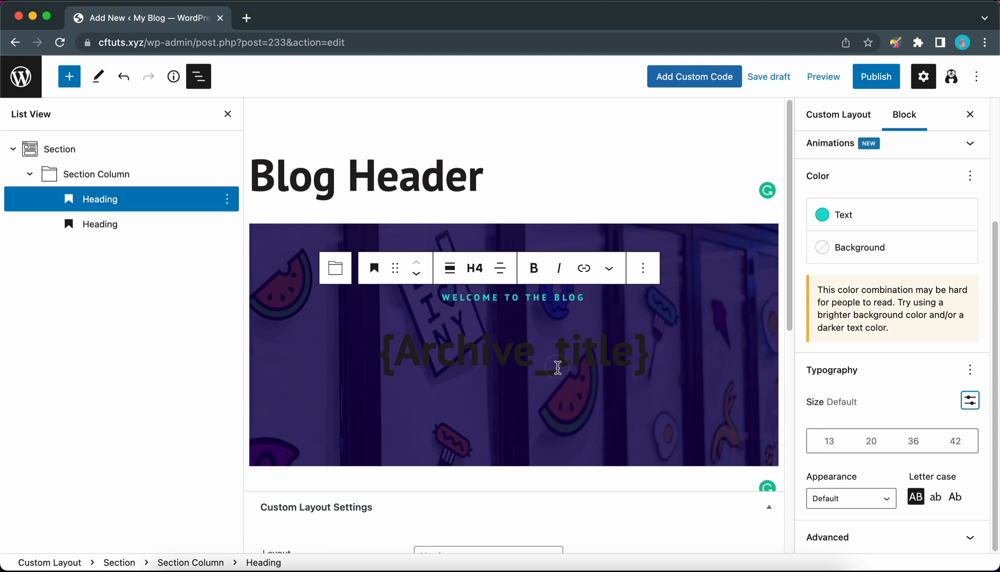
Give the {Archive_title} H1 heading white text colour
left_click(99, 224)
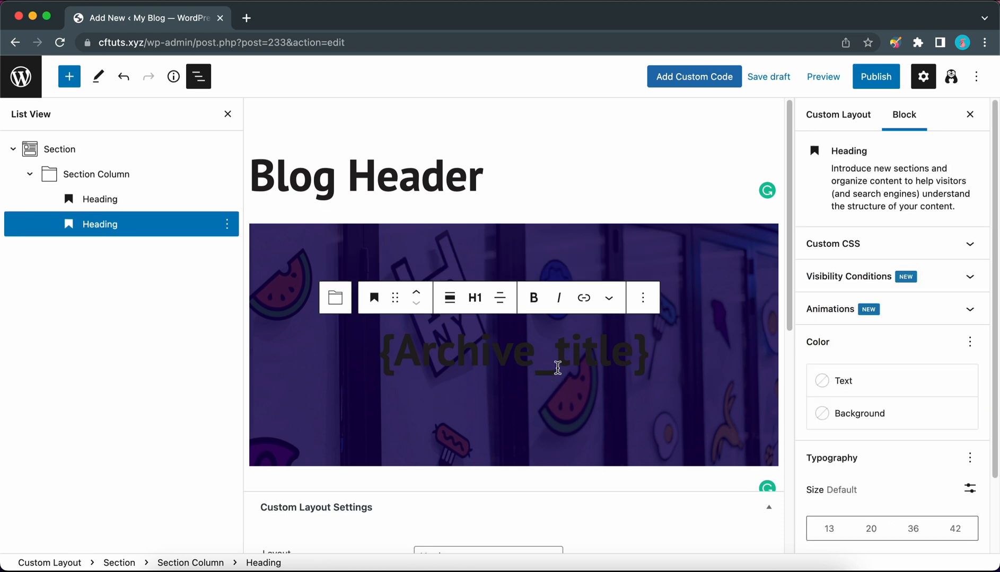
left_click(842, 380)
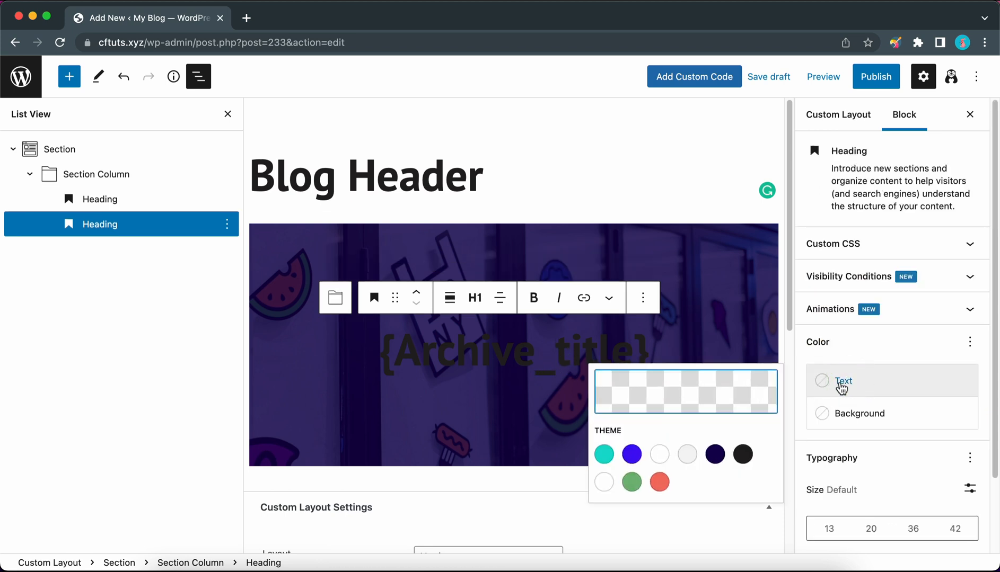
left_click(660, 454)
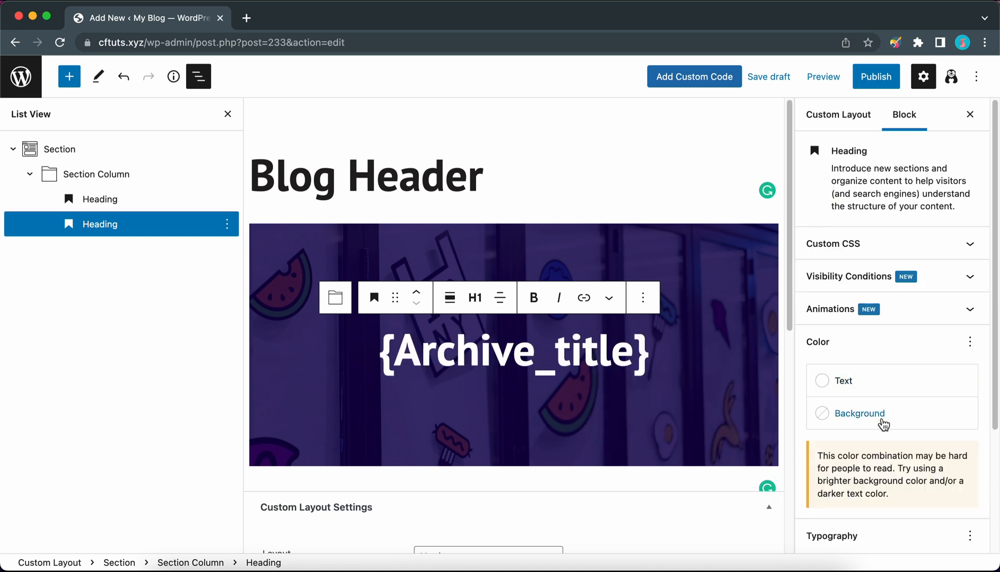
scroll("down", 3)
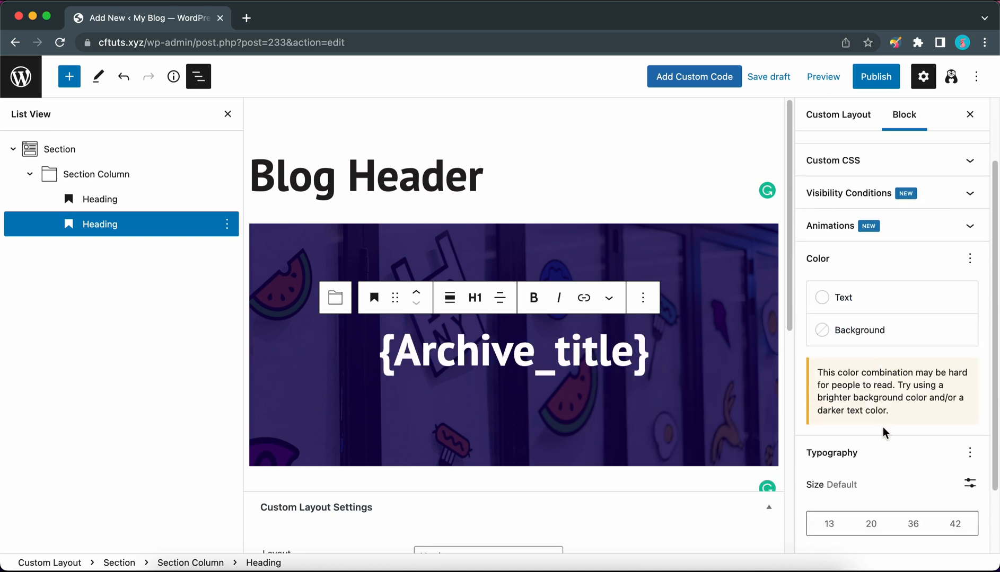
left_click(970, 452)
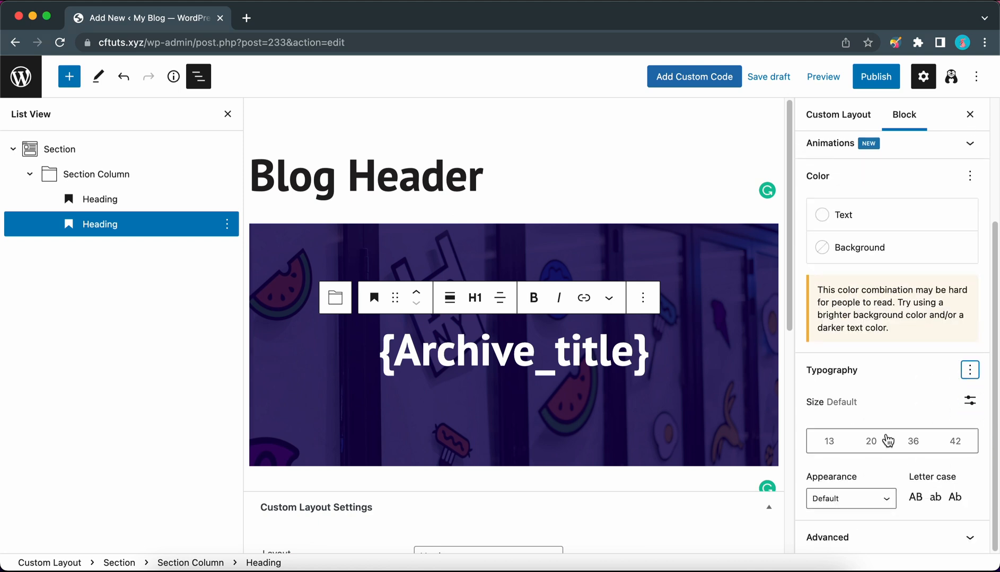
mouse_move(912, 479)
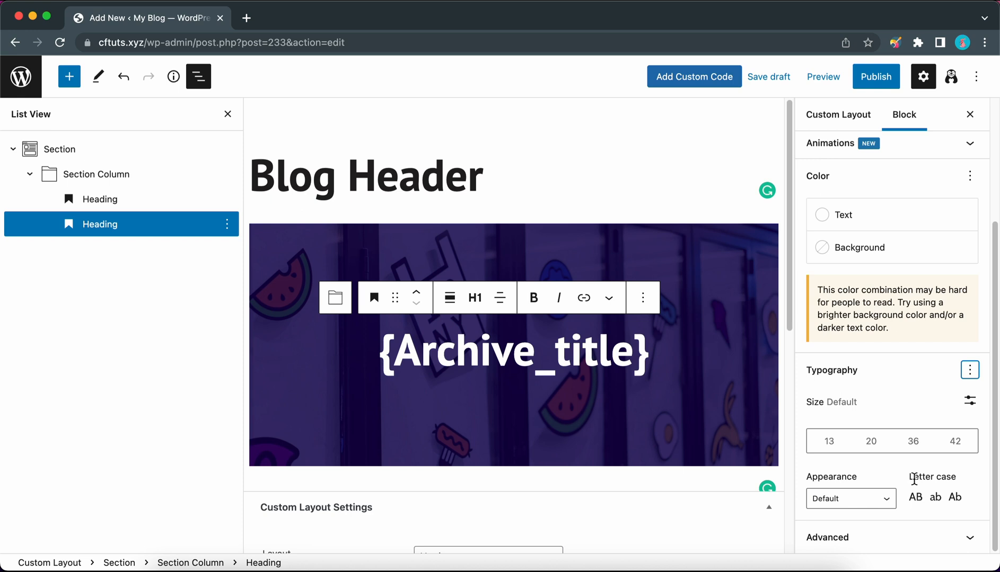
scroll("up", 3)
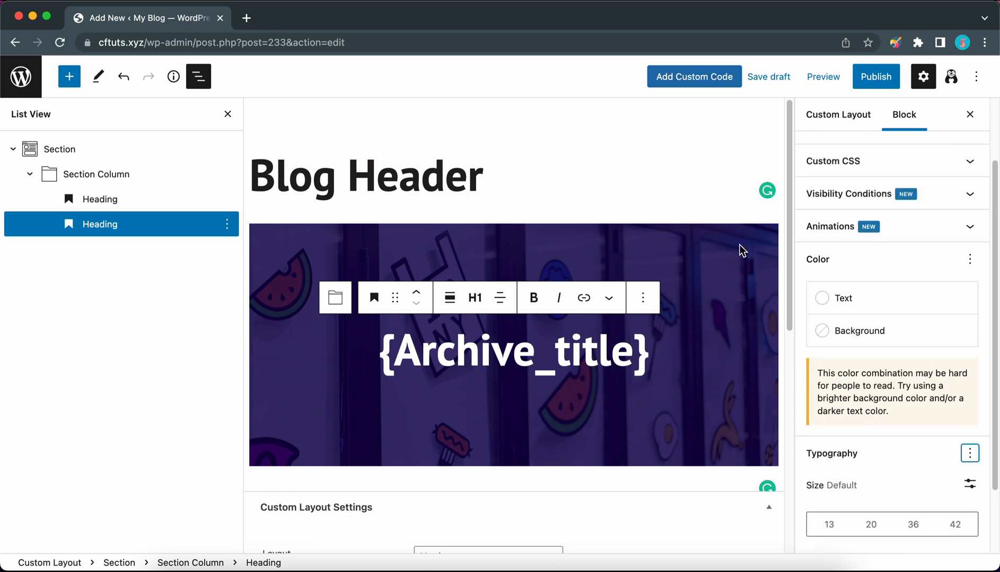
Preview the layout in a new tab, then return to the editor tab
left_click(822, 76)
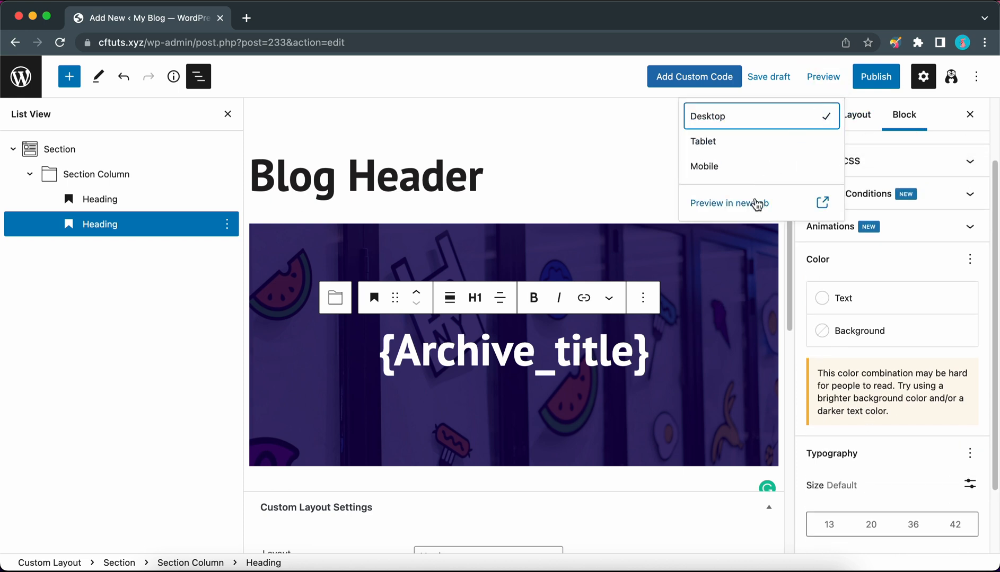
left_click(728, 202)
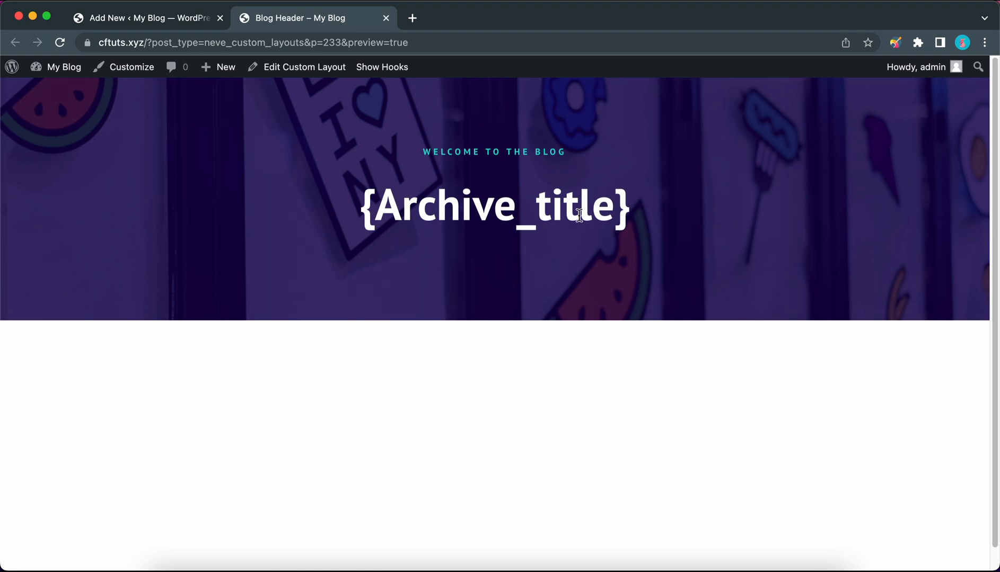
left_click(146, 18)
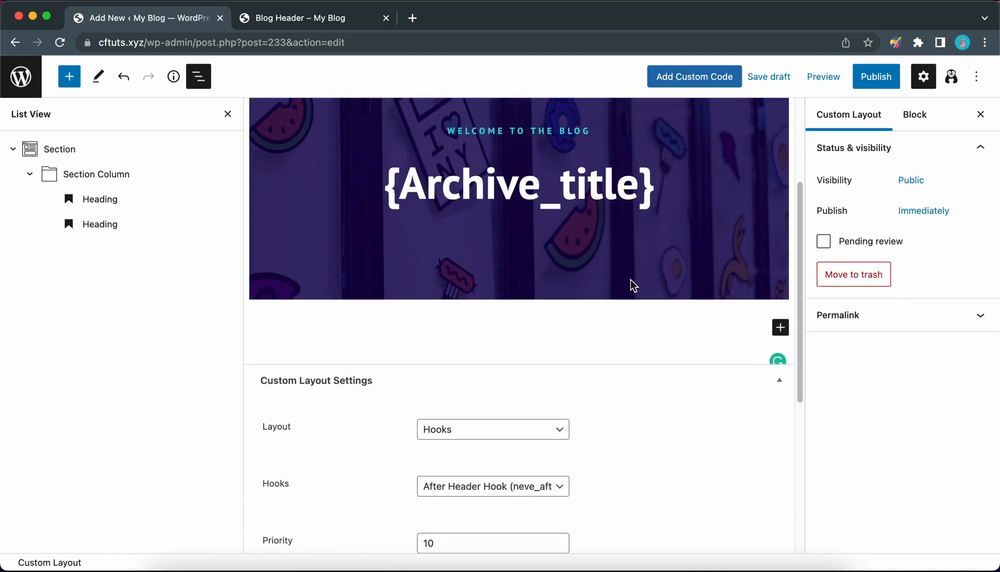
Publish the Blog Header layout, confirming in the pre-publish panel
scroll("up", 3)
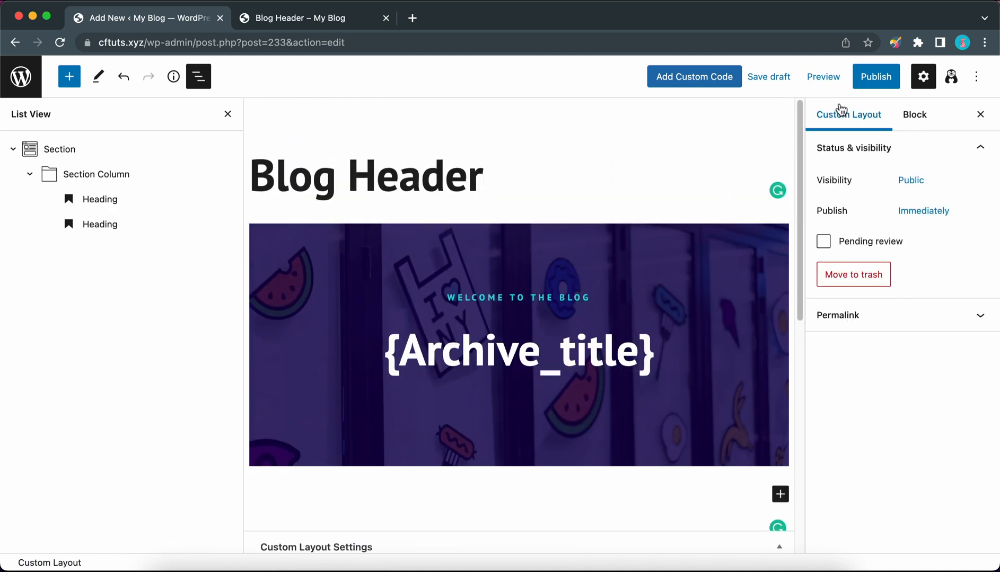
left_click(875, 76)
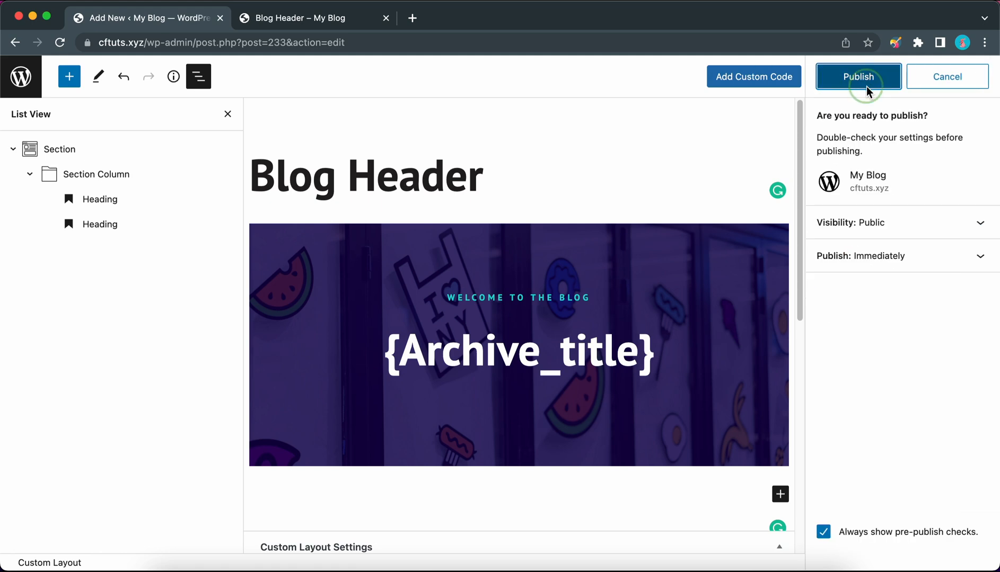
left_click(857, 76)
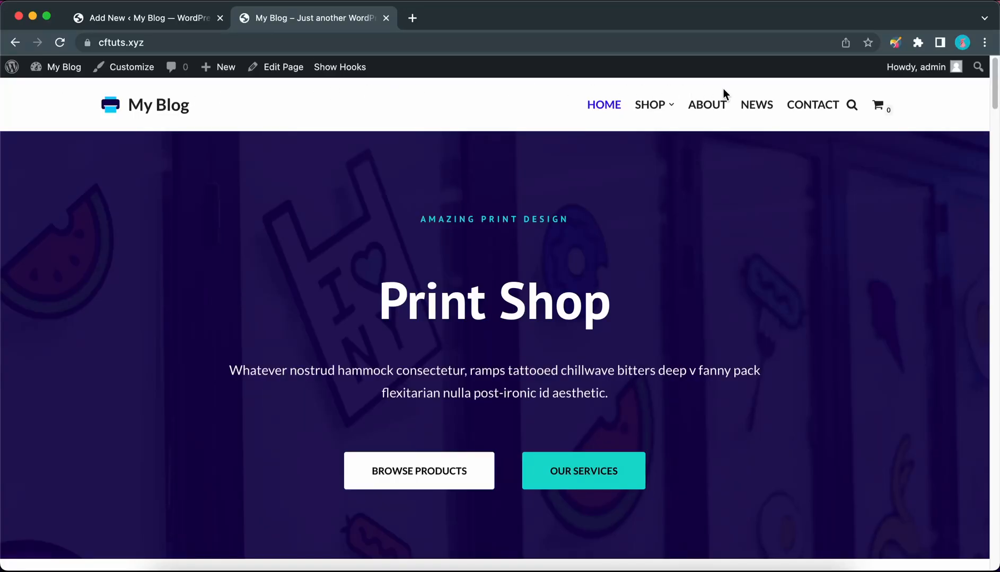
Go to the site's NEWS page and review the published header banner
left_click(756, 105)
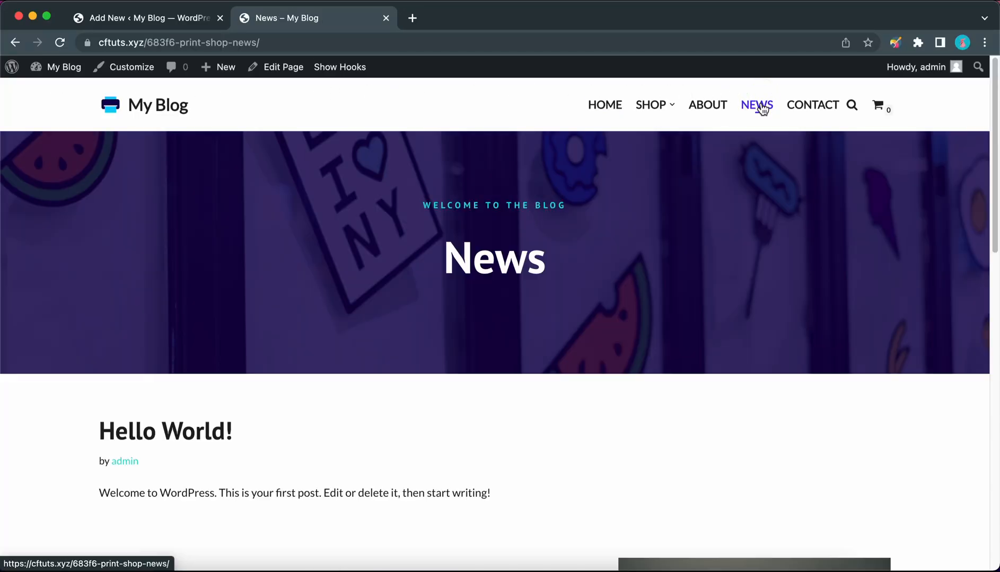
mouse_move(518, 211)
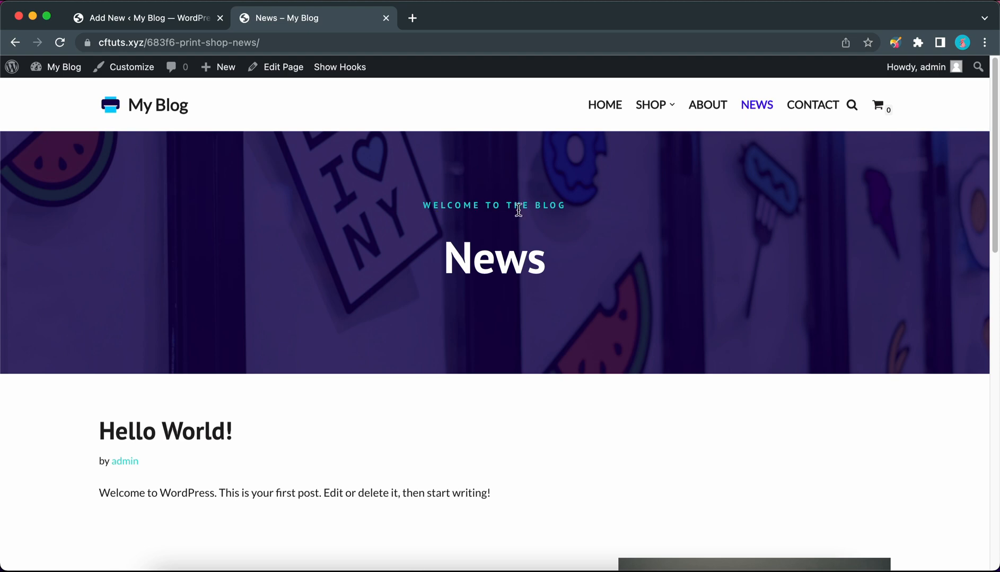
mouse_move(502, 266)
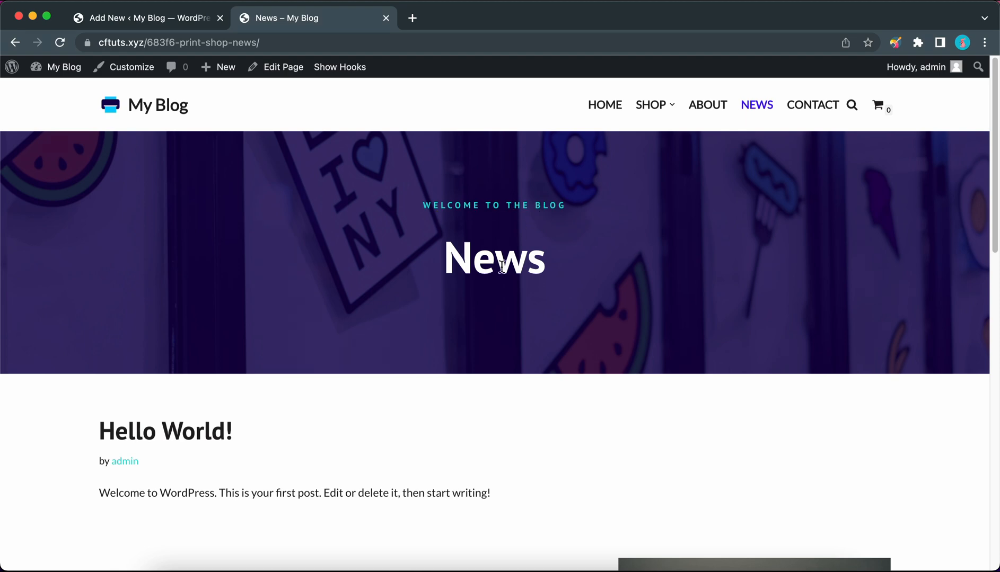
scroll("down", 3)
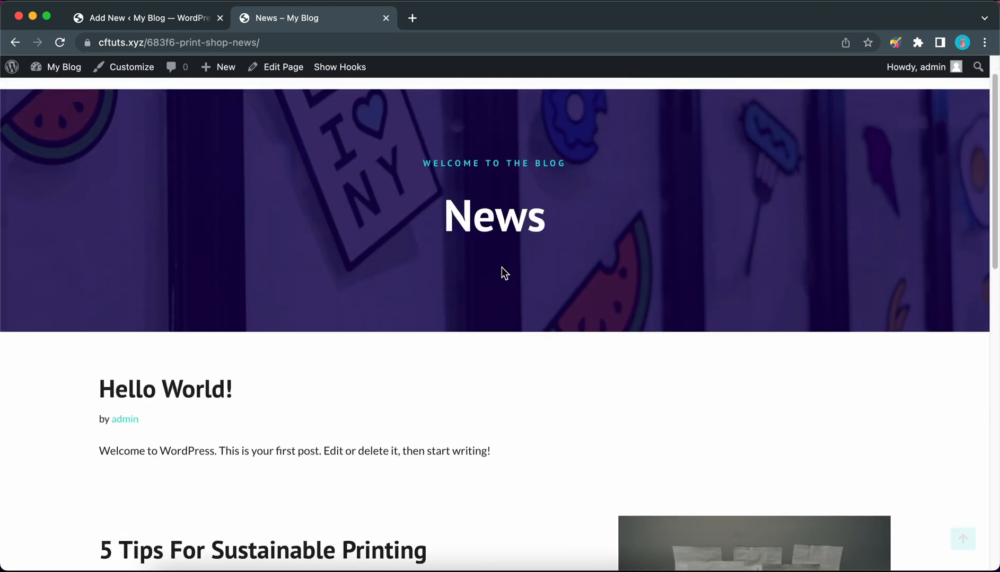
scroll("up", 3)
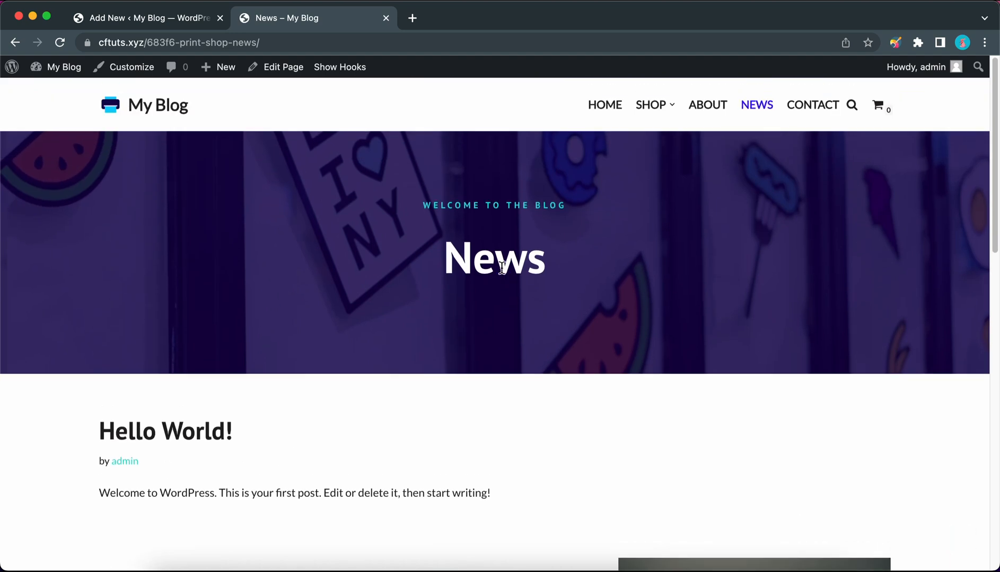